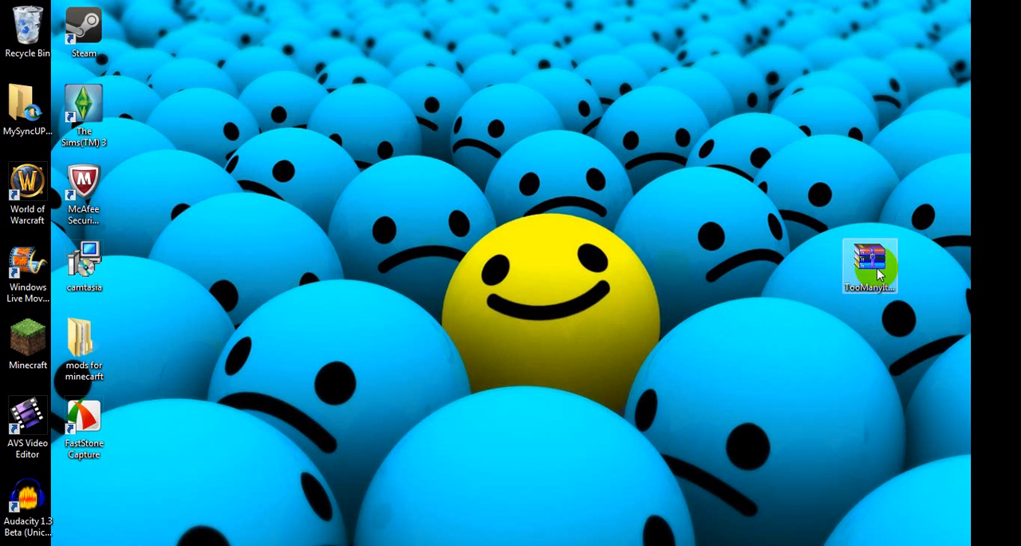
Step: Move the TooManyItems archive to the desktop centre and close the empty folder window
left_click_drag(870, 267, 476, 275)
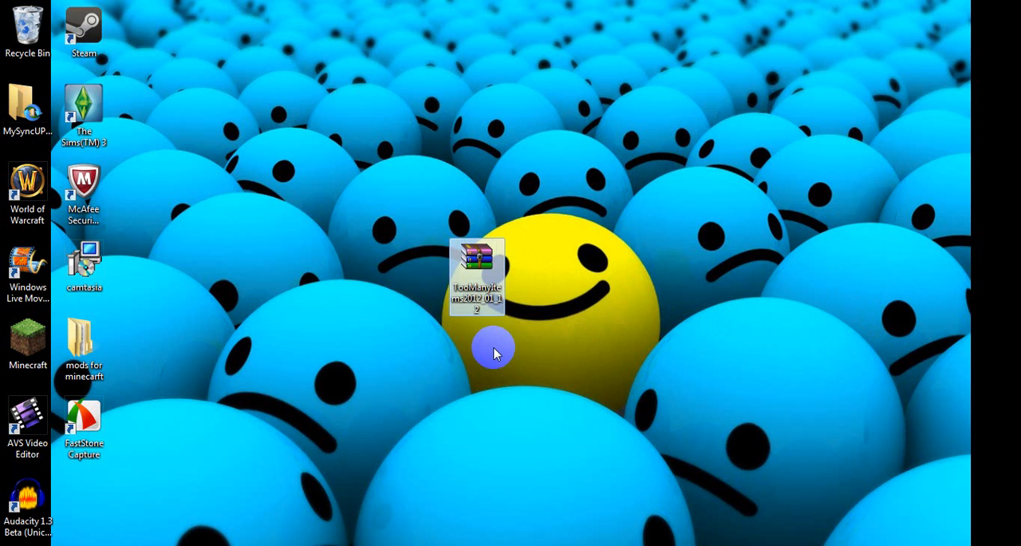
mouse_move(571, 327)
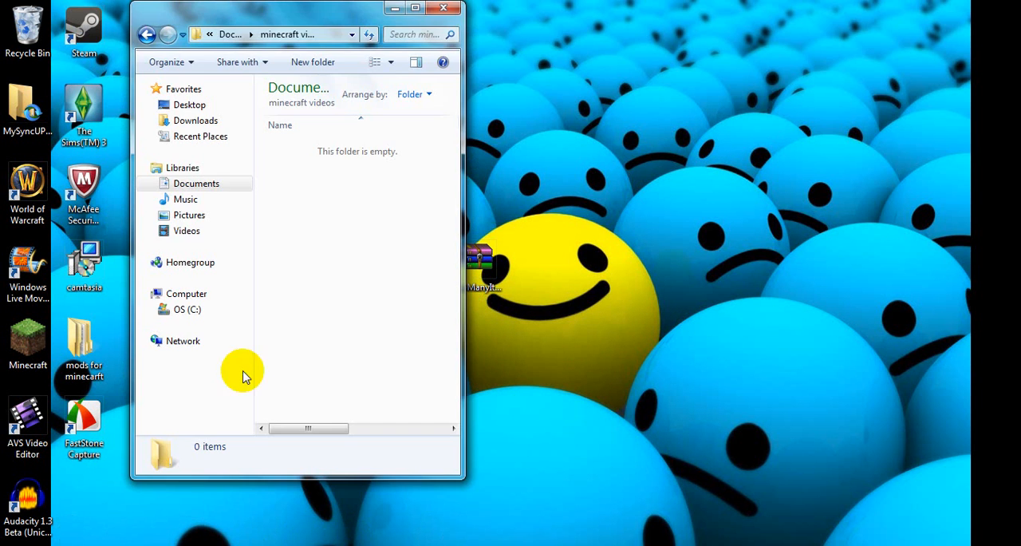
left_click(443, 8)
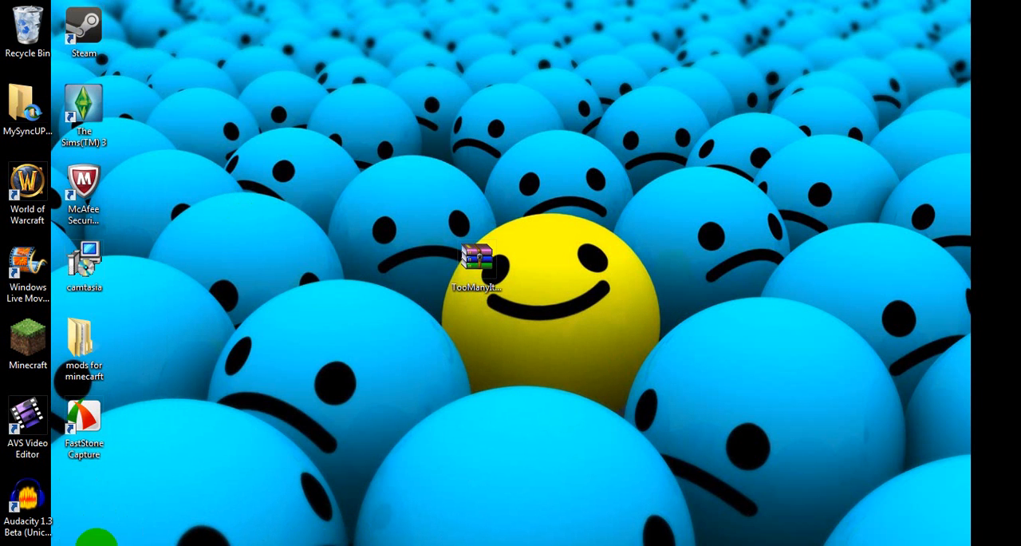
left_click(29, 542)
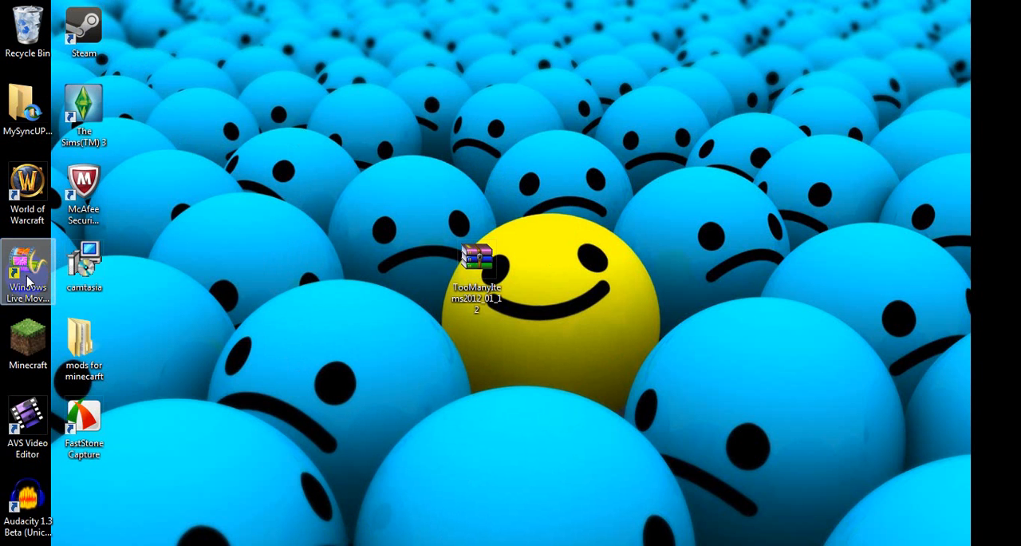
left_click(28, 338)
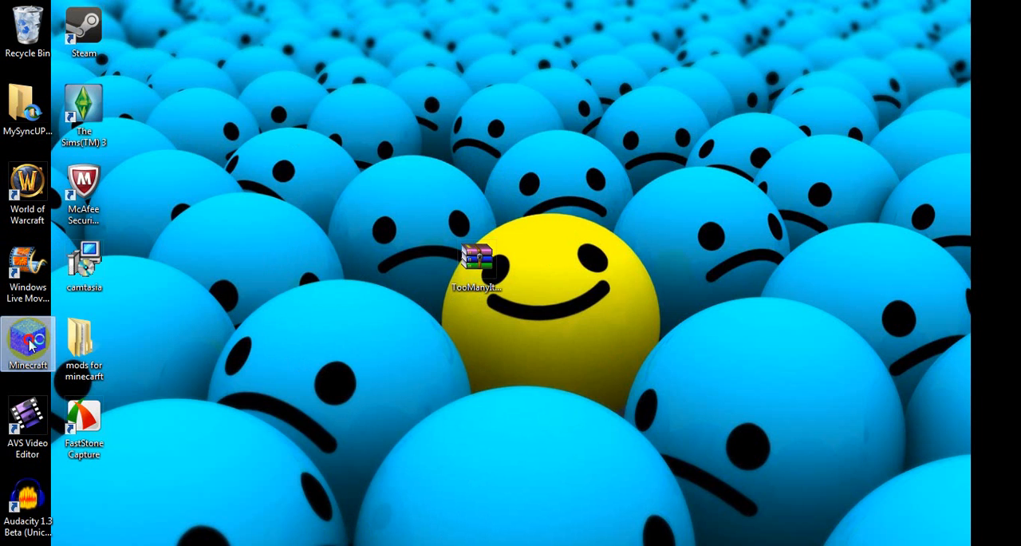
double_click(27, 338)
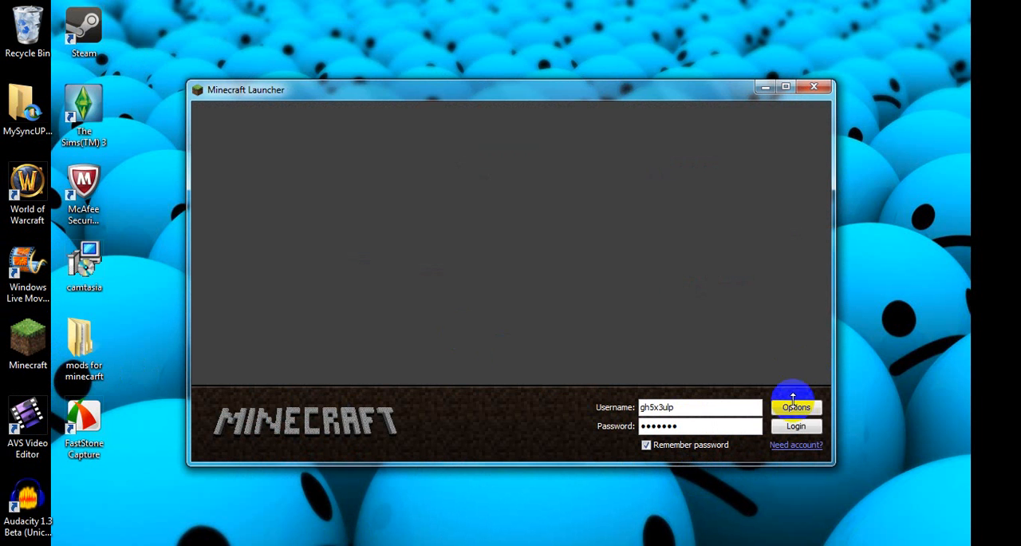
left_click(794, 407)
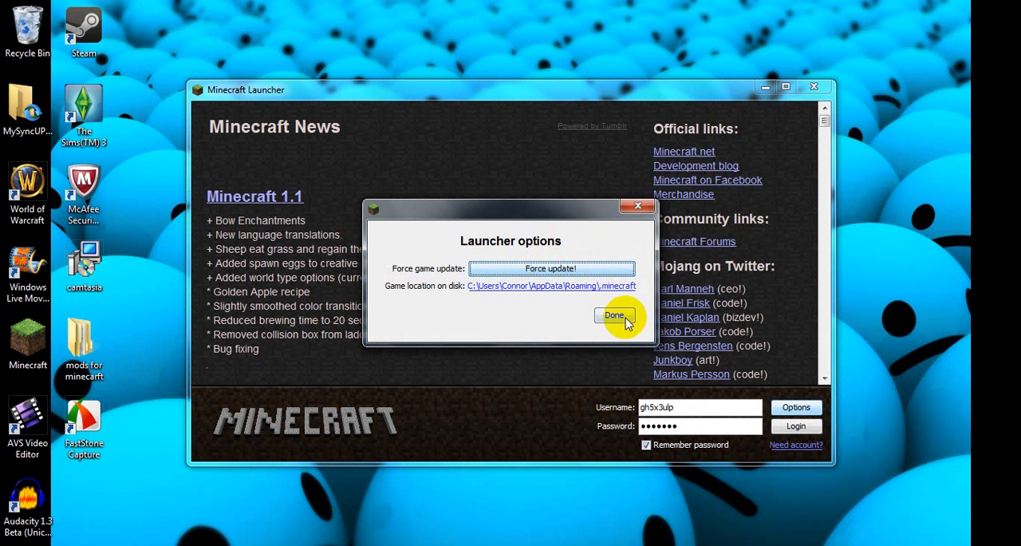
left_click(615, 314)
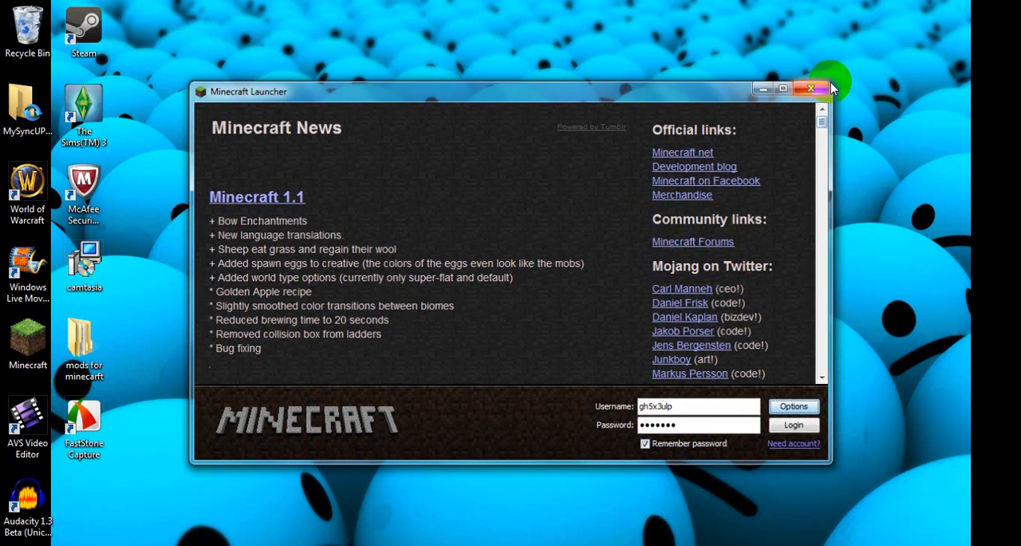
left_click(810, 89)
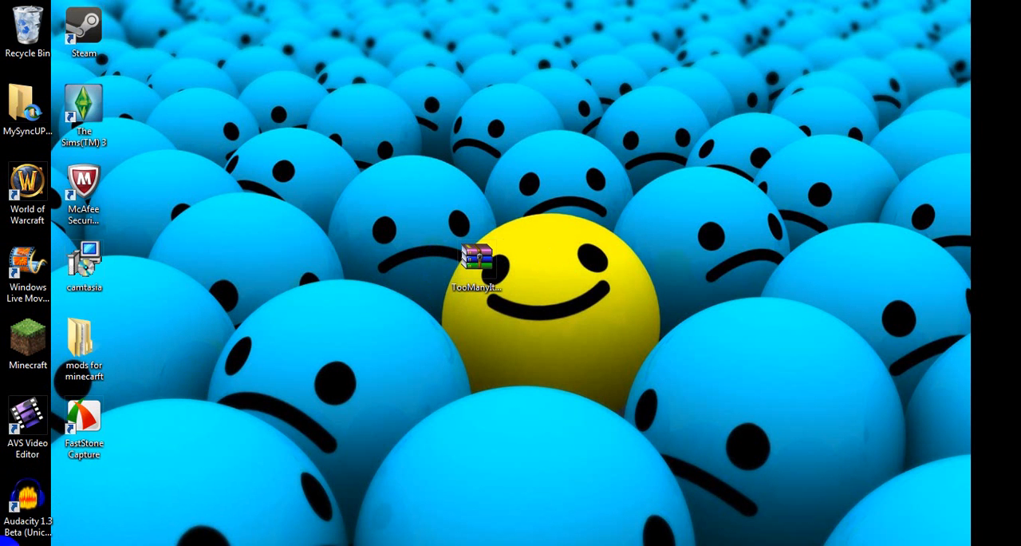
Step: Launch the Run dialog from a Start menu search for 'run'
left_click(16, 542)
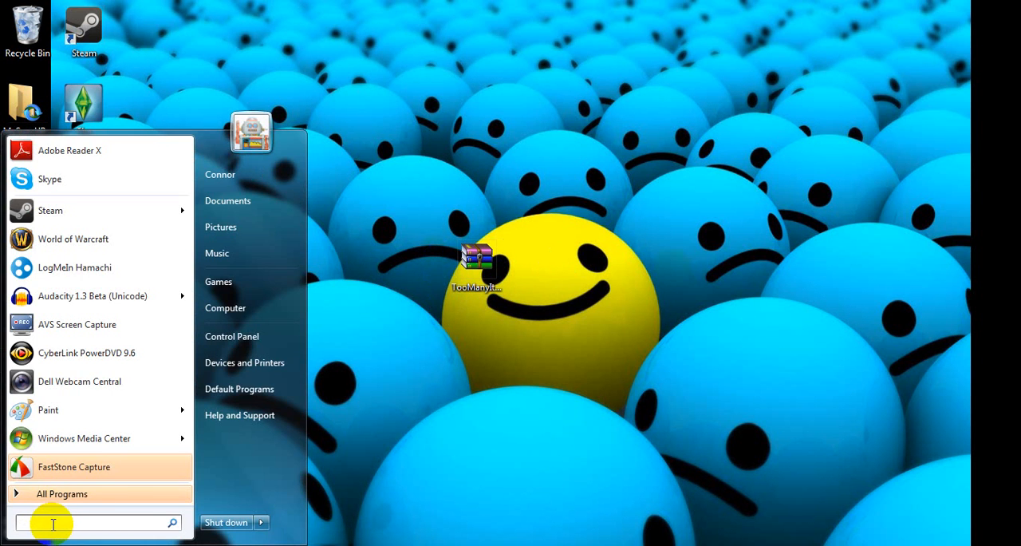
type("run")
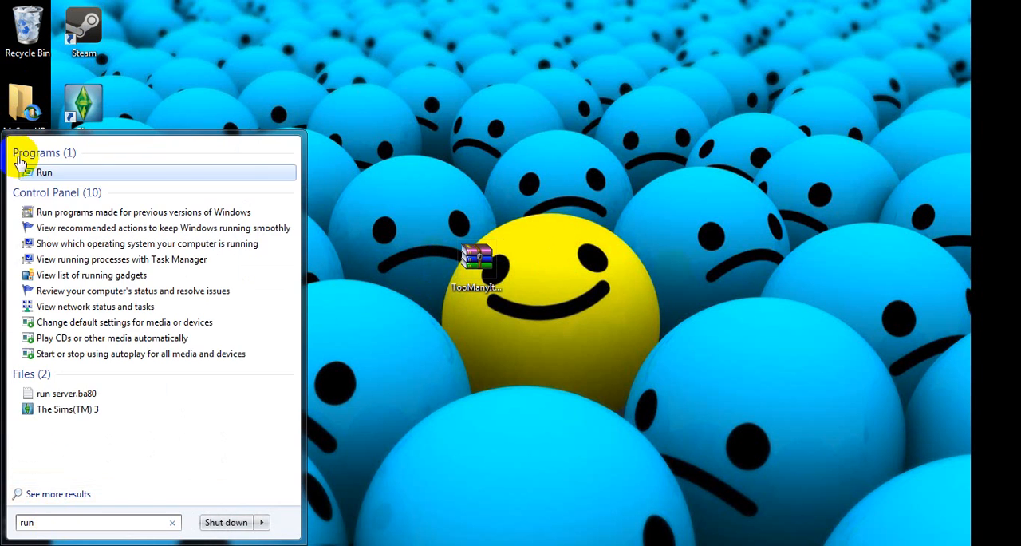
left_click(45, 172)
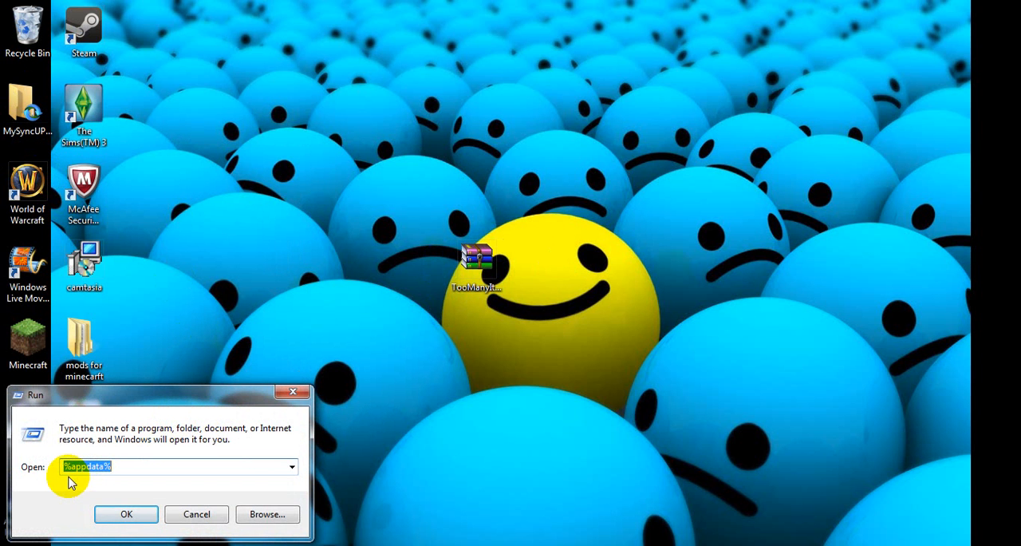
mouse_move(96, 480)
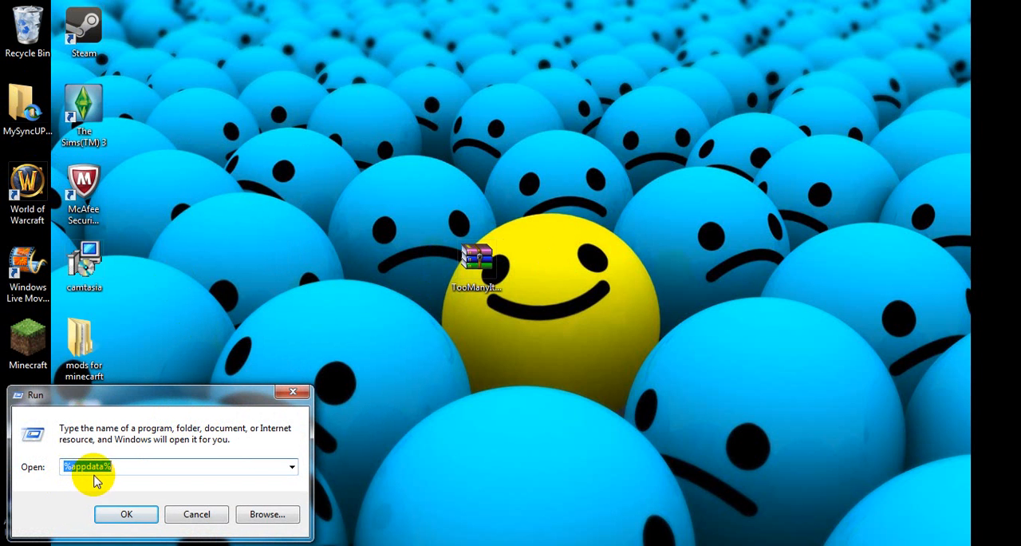
mouse_move(59, 487)
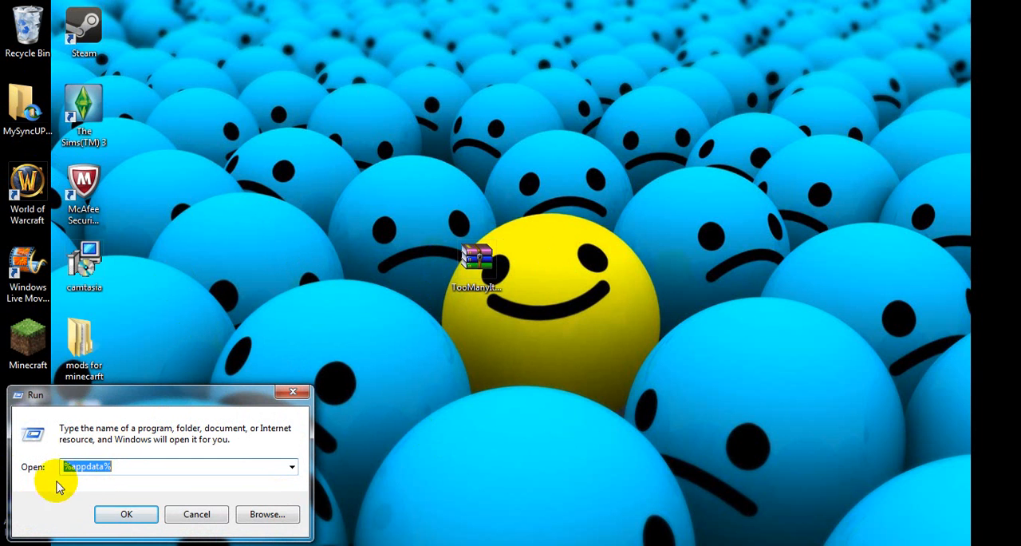
mouse_move(80, 482)
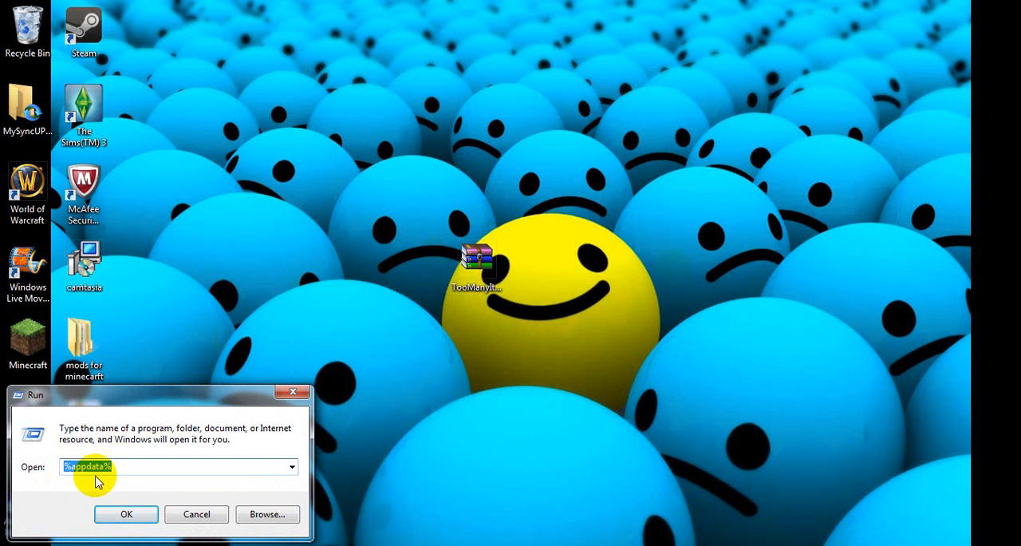
mouse_move(135, 491)
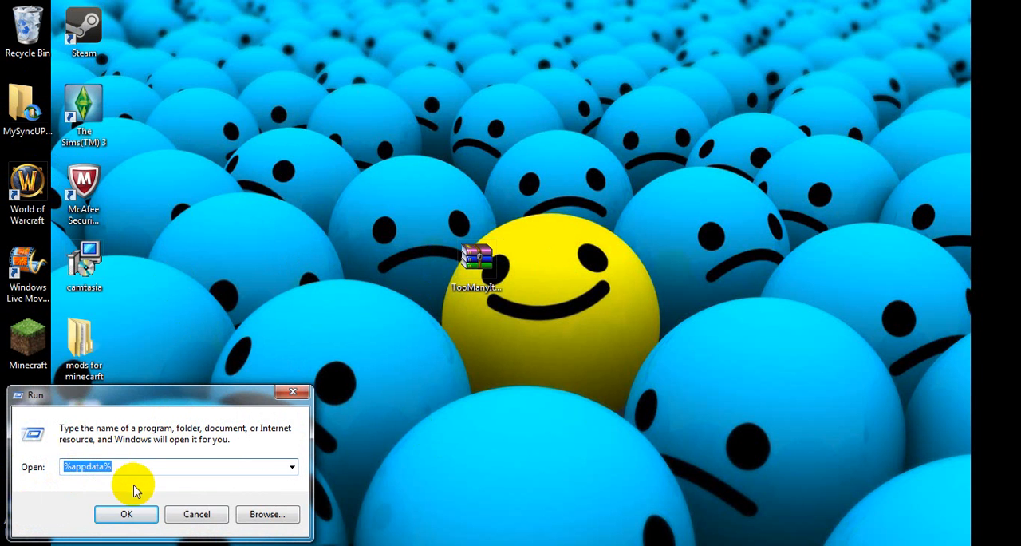
Step: Open %appdata% from Run and enter the .minecraft folder in Roaming
left_click(126, 514)
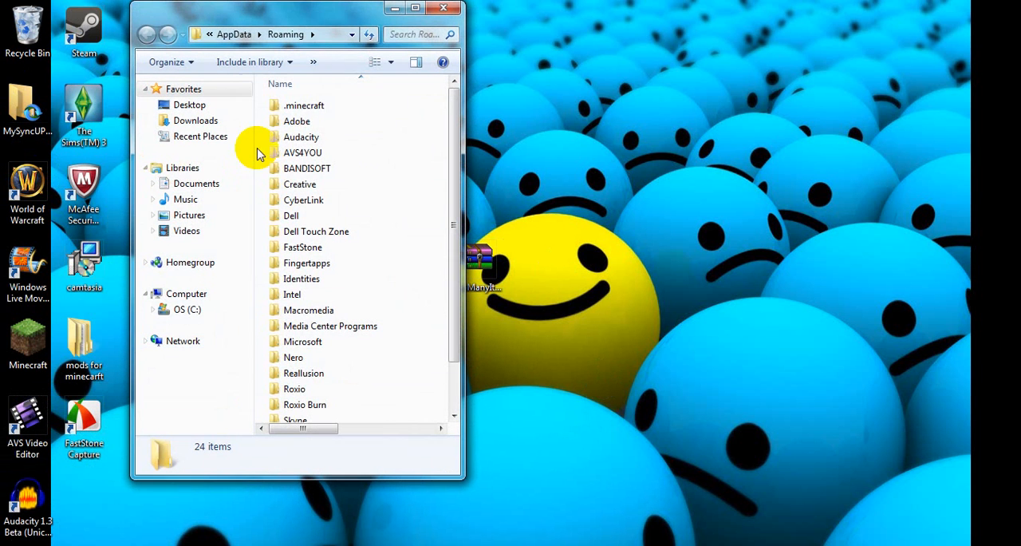
double_click(303, 105)
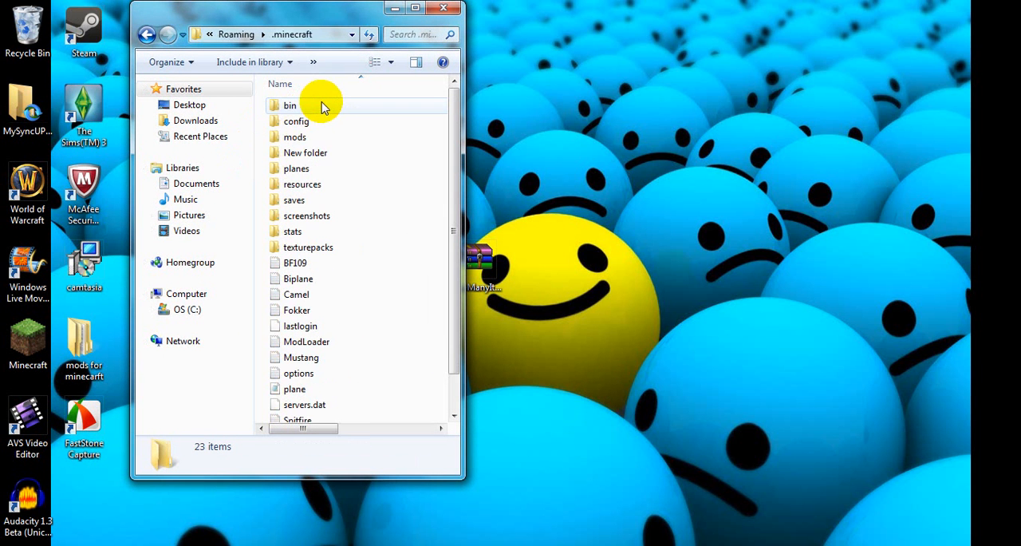
scroll("down", 3)
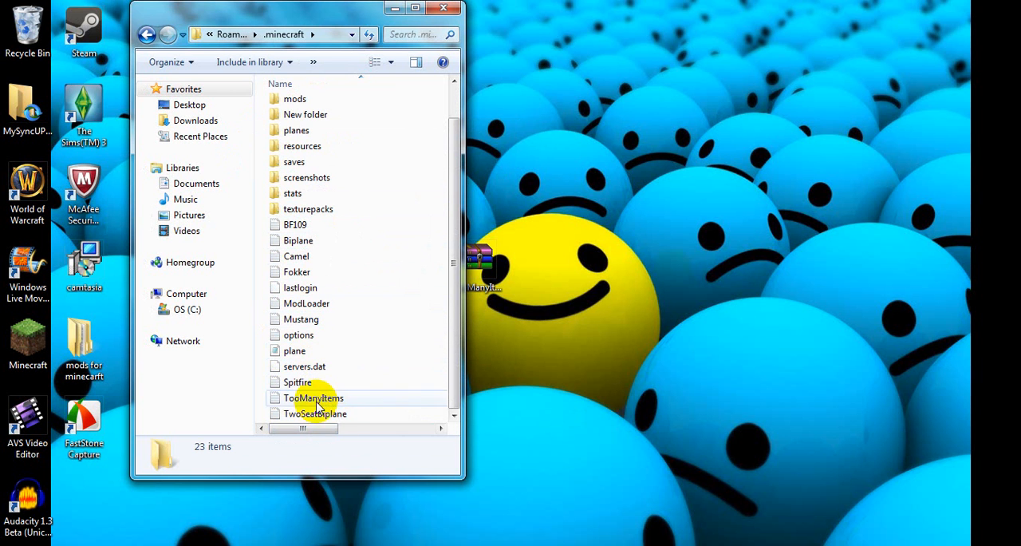
mouse_move(335, 398)
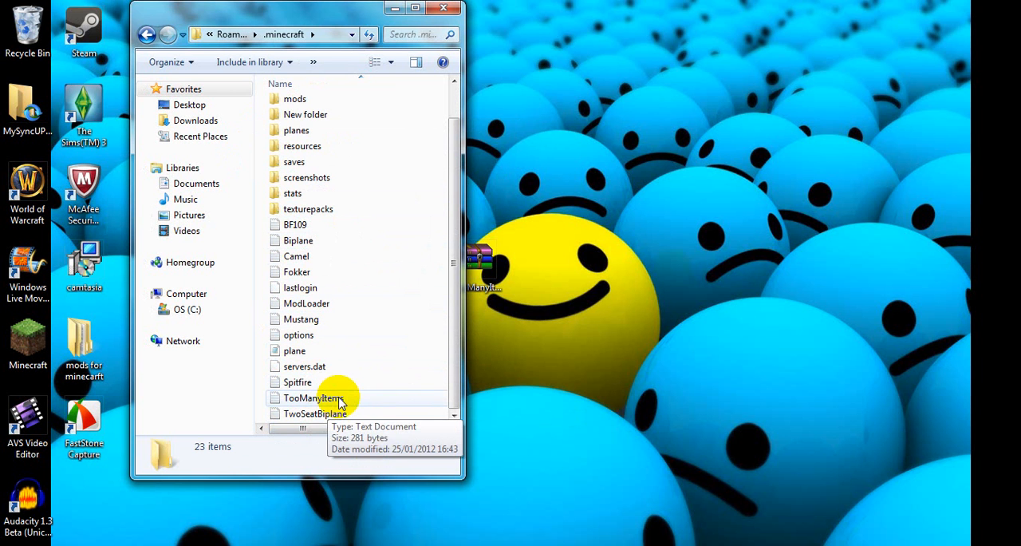
mouse_move(311, 256)
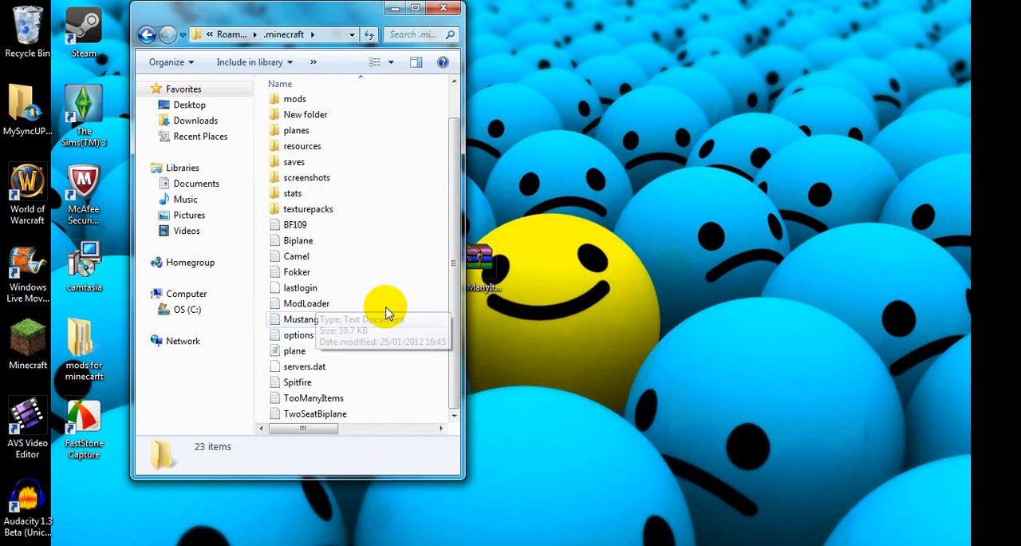
Step: Delete the ModLoader, Mustang, options and plane files from .minecraft
left_click(347, 359)
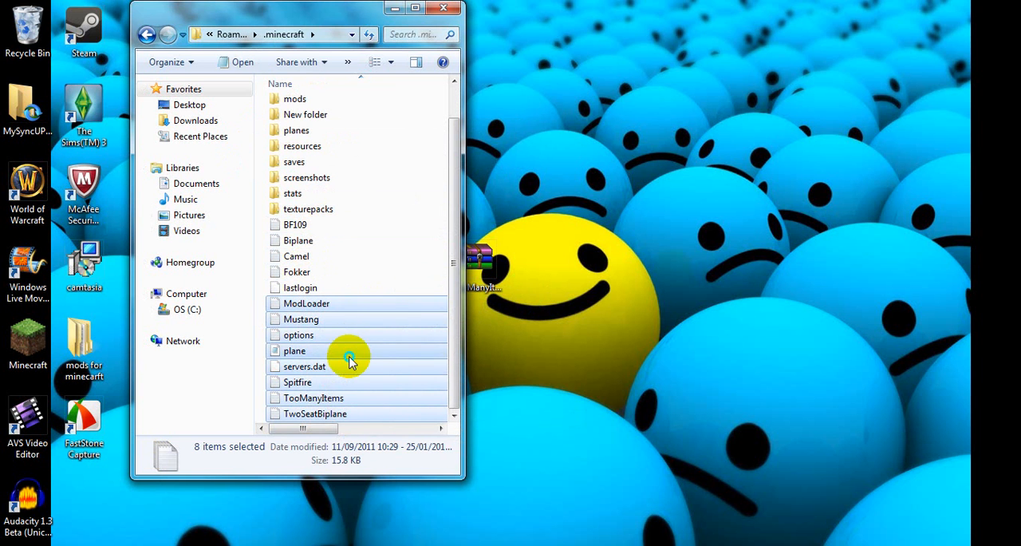
right_click(348, 359)
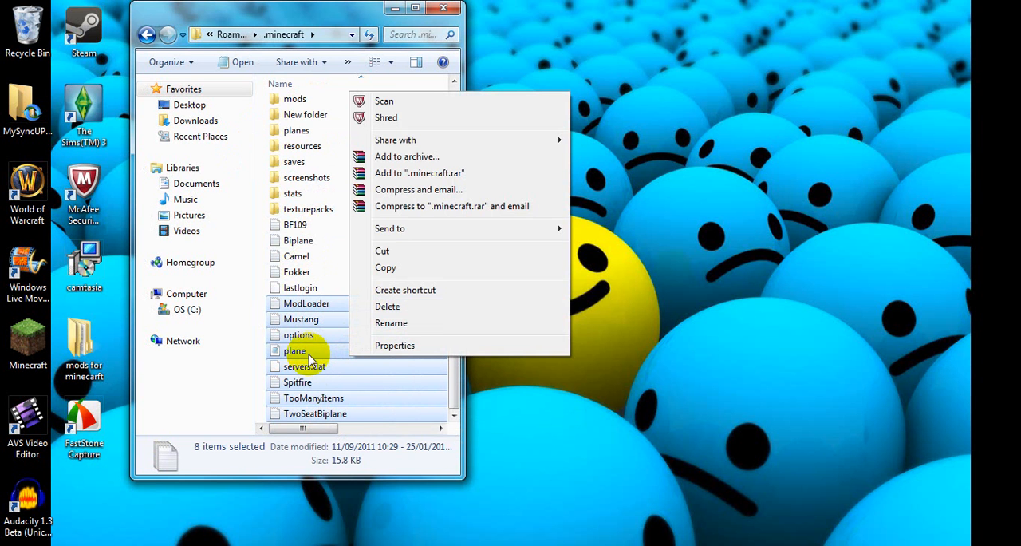
mouse_move(415, 322)
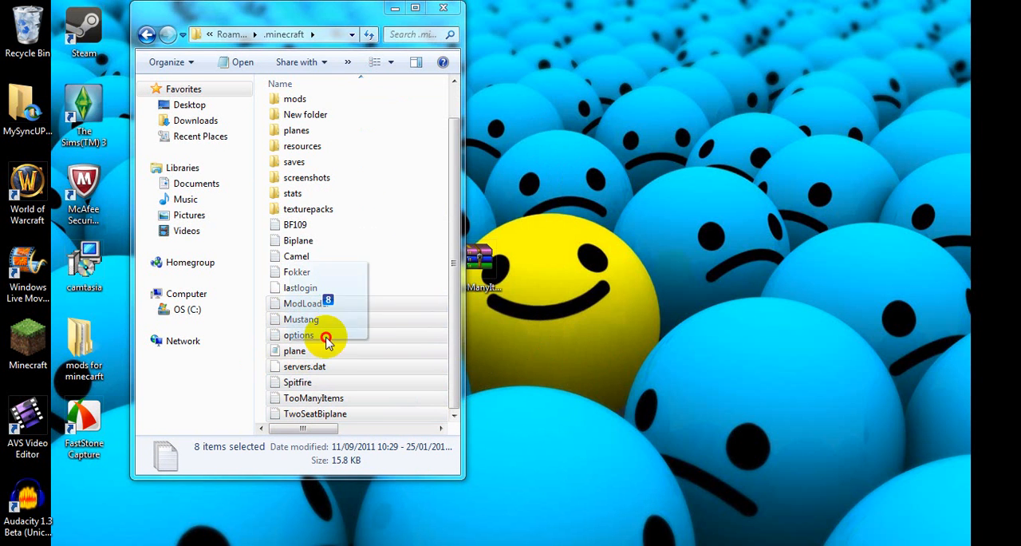
left_click(297, 256)
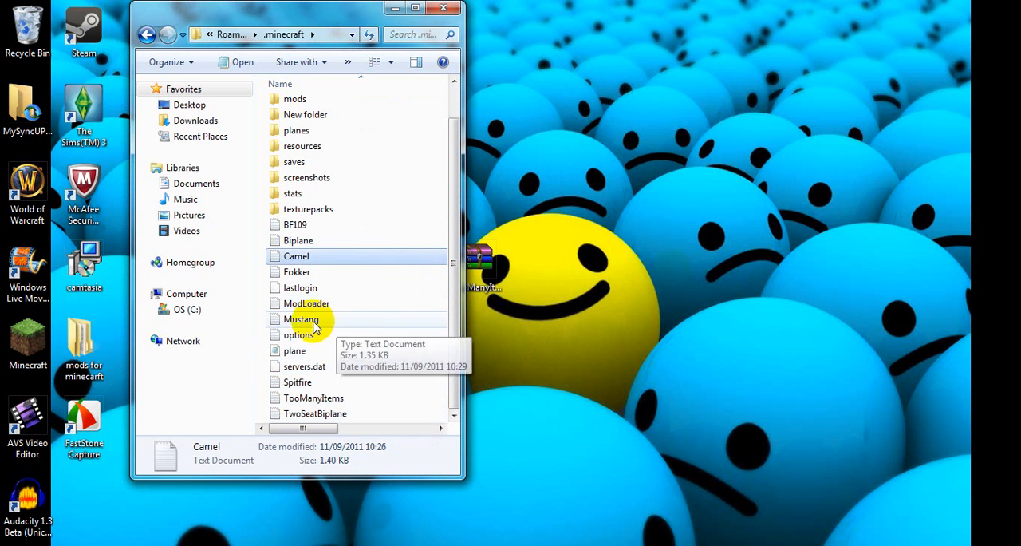
left_click(306, 303)
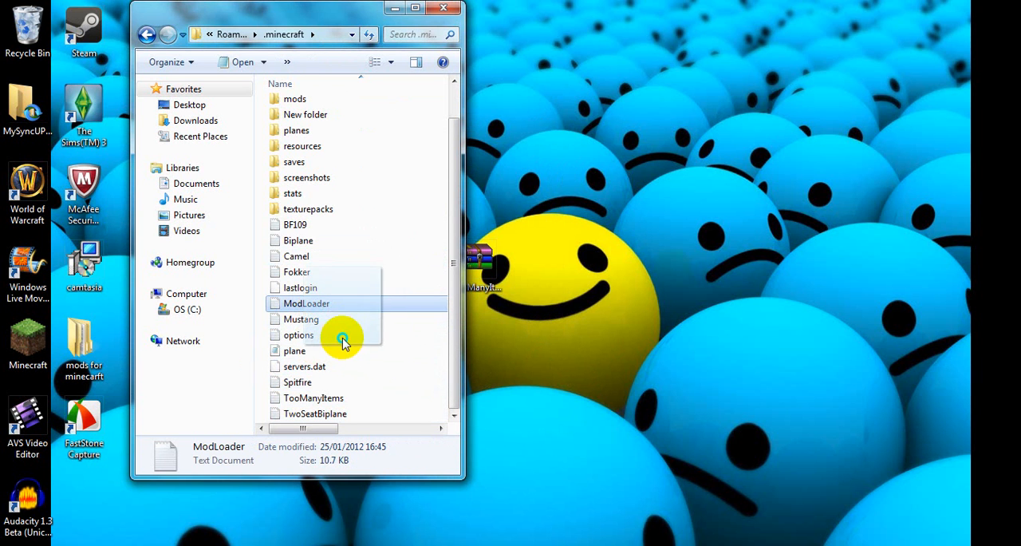
left_click(300, 319)
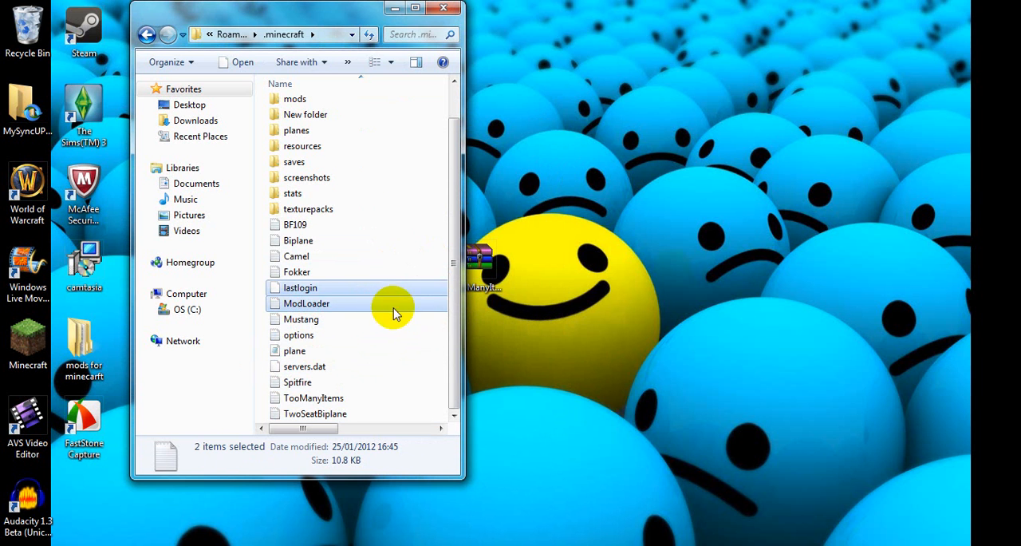
left_click(299, 319)
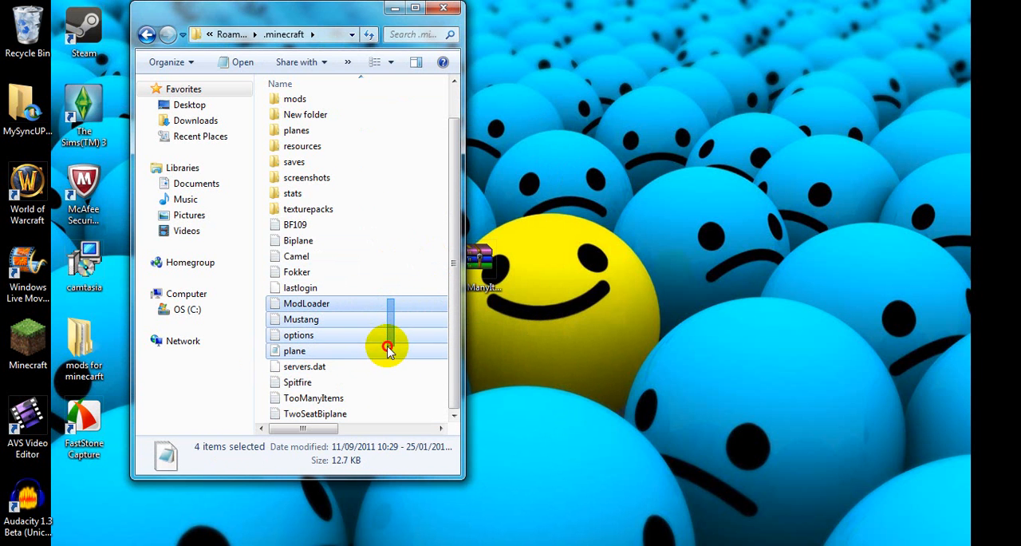
right_click(386, 347)
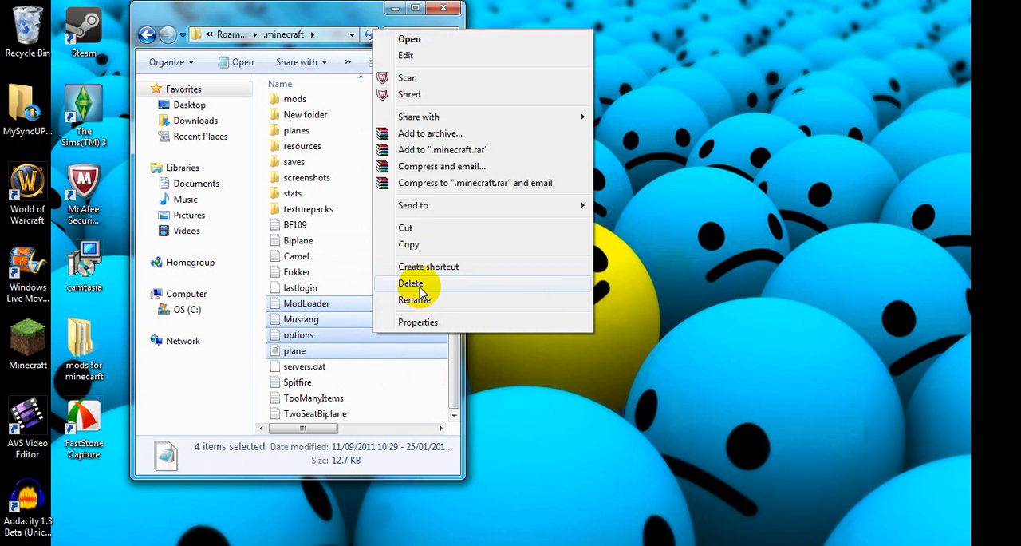
left_click(412, 284)
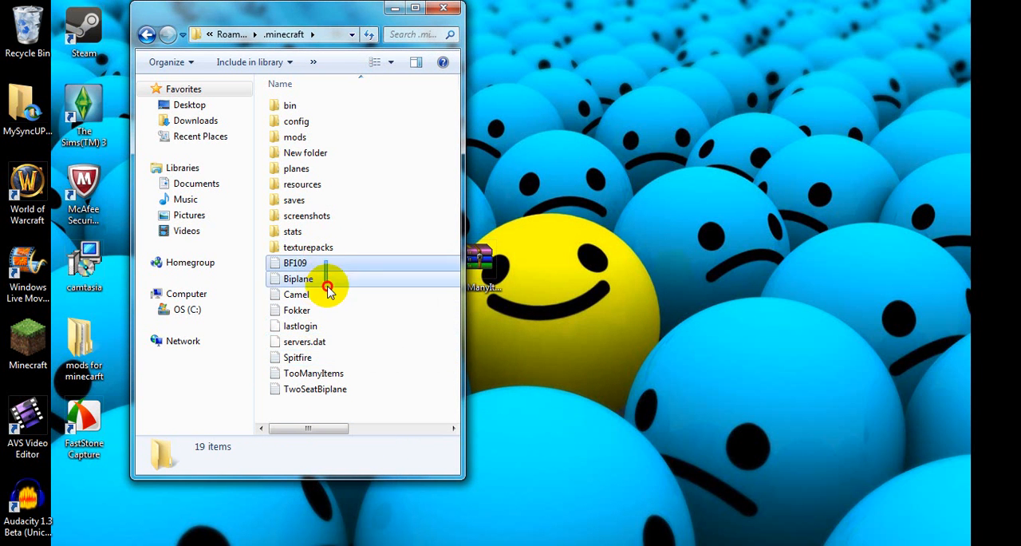
Step: Cut the plane files and delete TooManyItems, TwoSeatBiplane and Spitfire, then enter bin
right_click(327, 288)
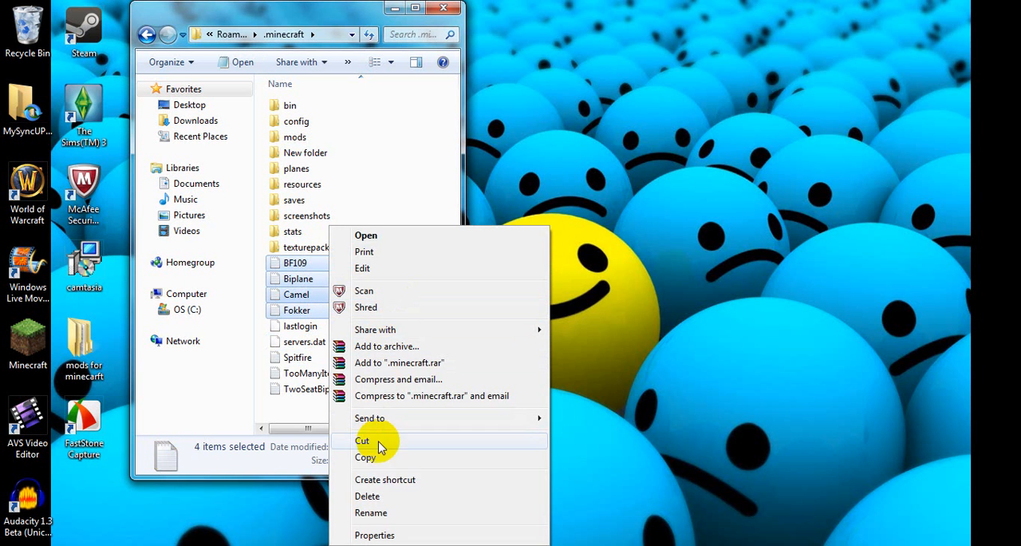
left_click(363, 440)
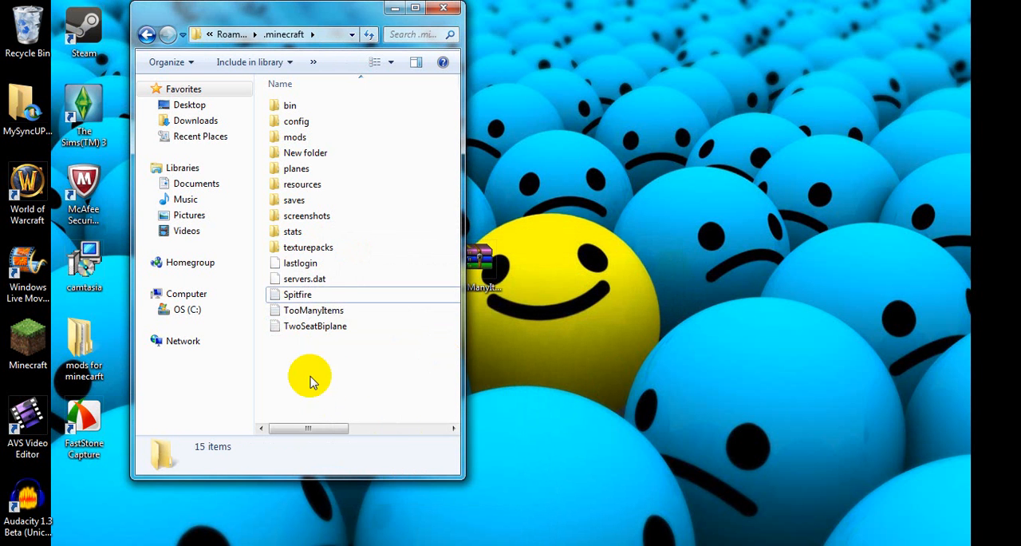
right_click(313, 309)
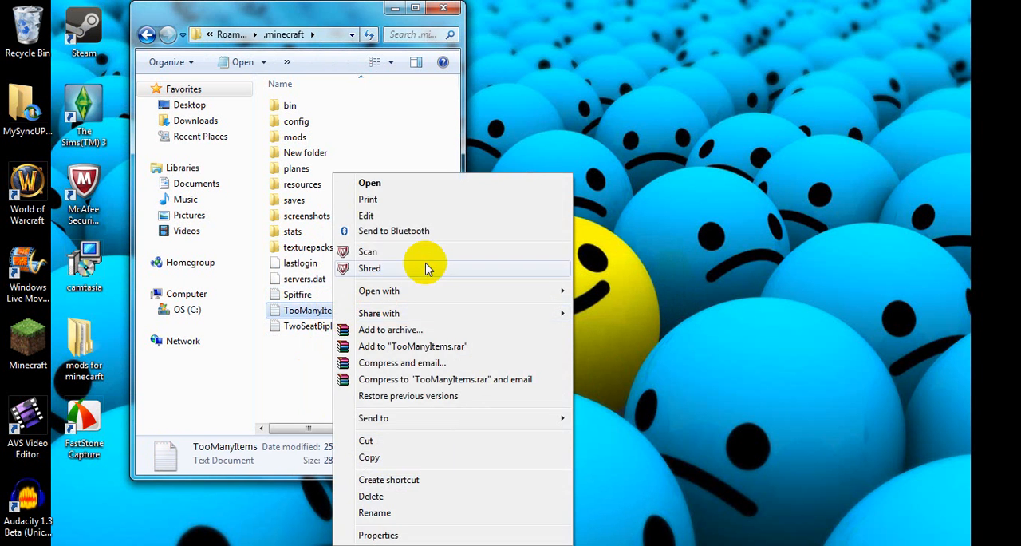
mouse_move(370, 495)
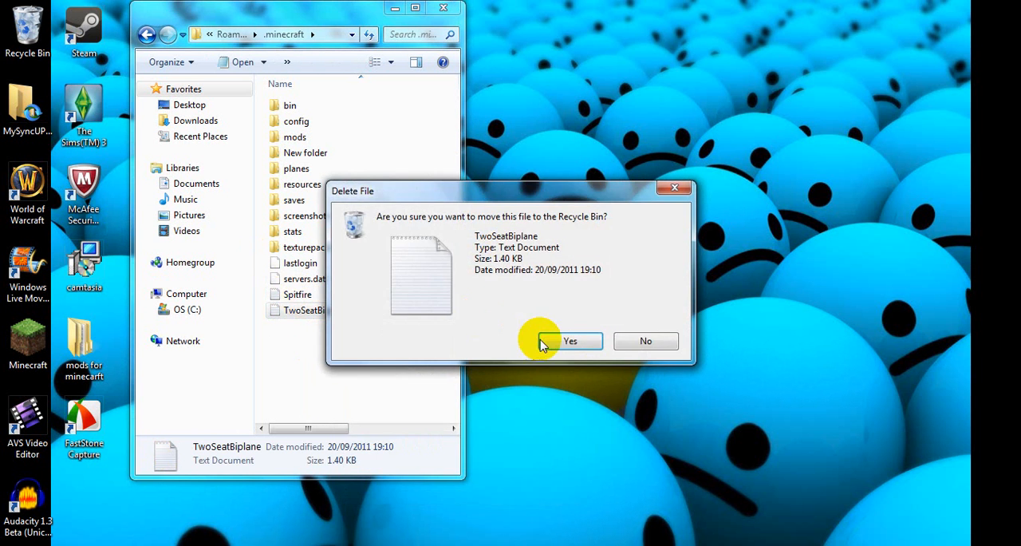
left_click(569, 342)
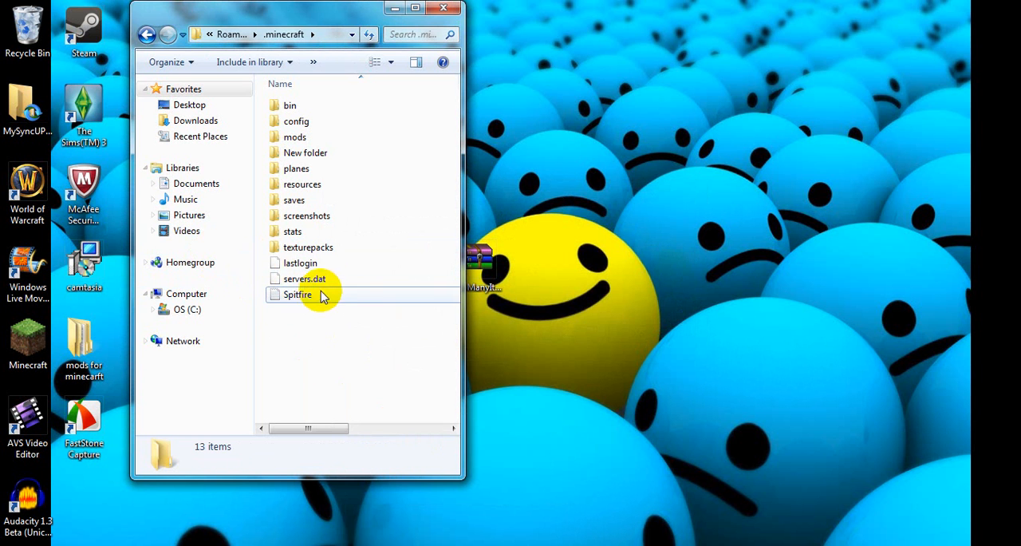
right_click(322, 297)
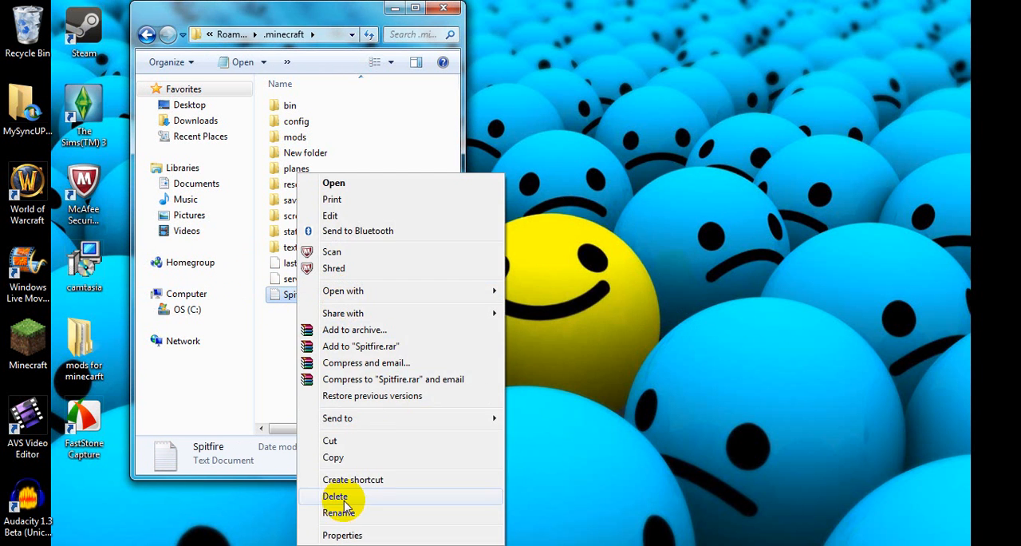
left_click(335, 495)
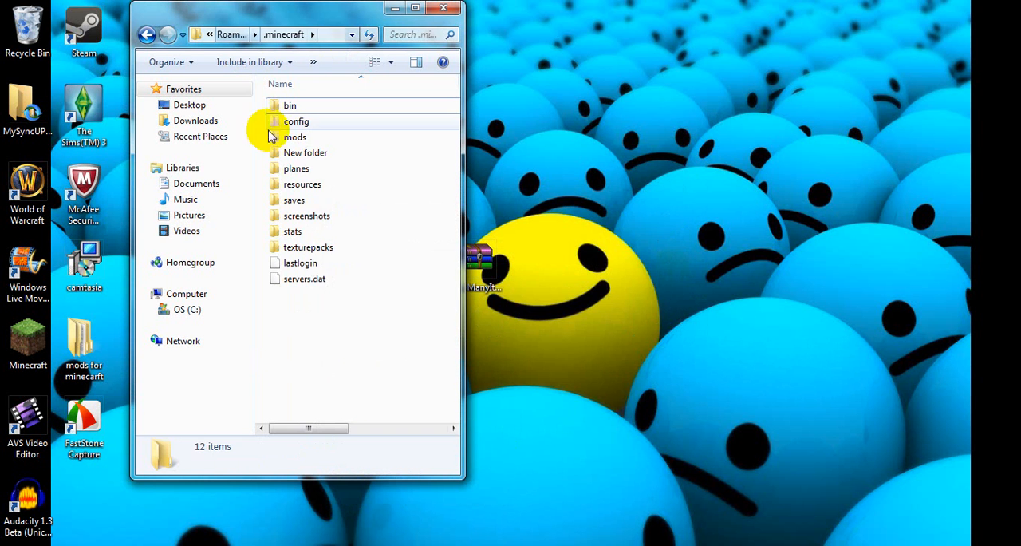
double_click(291, 106)
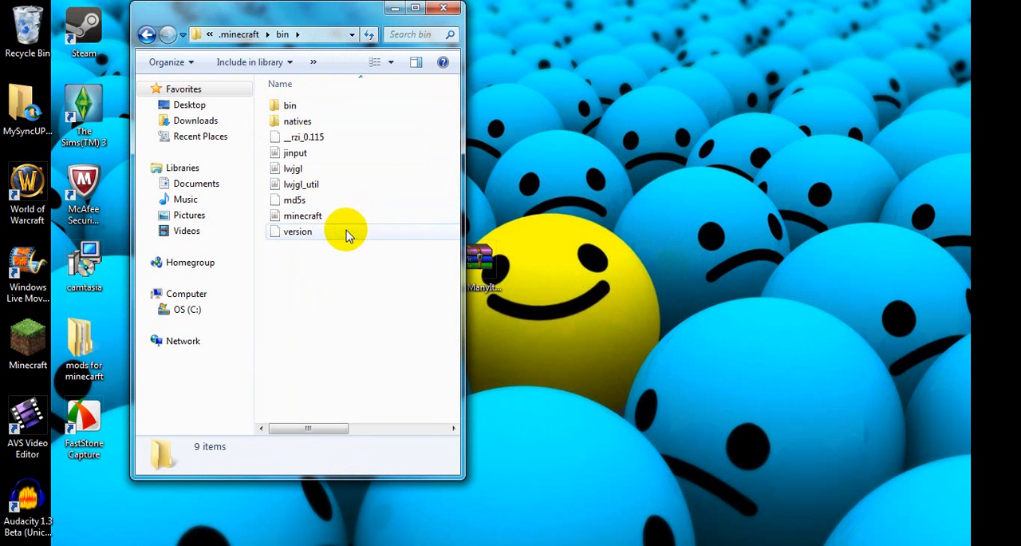
mouse_move(303, 215)
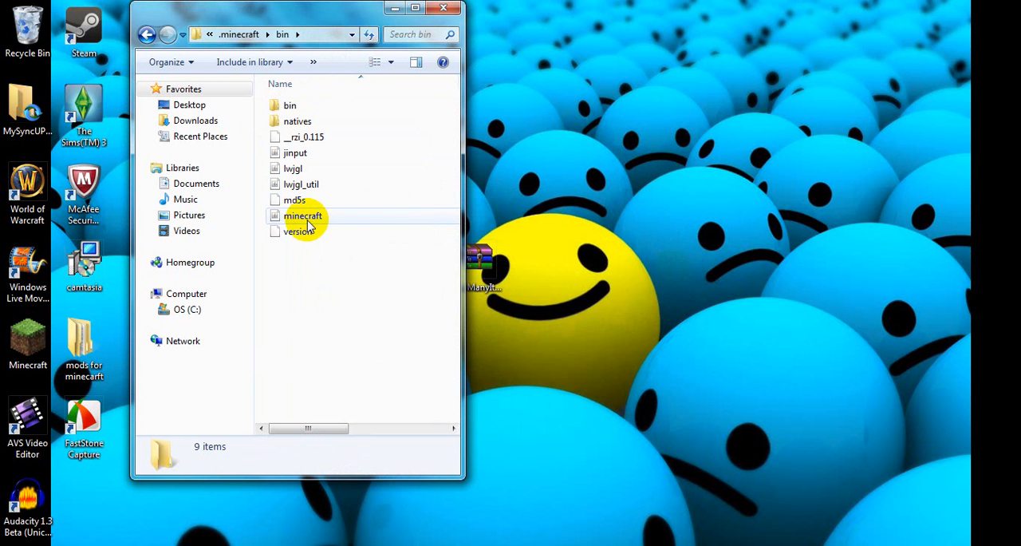
mouse_move(332, 217)
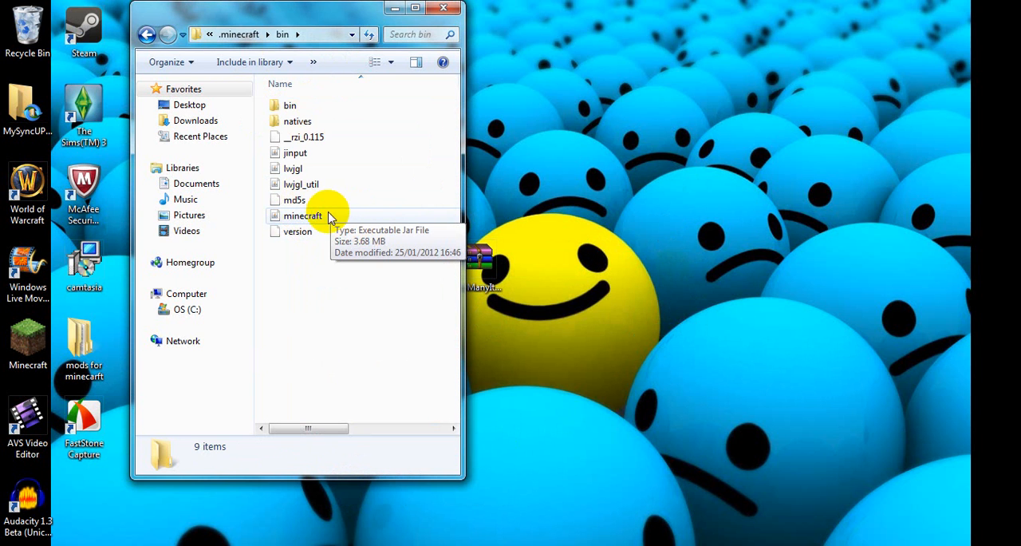
mouse_move(322, 220)
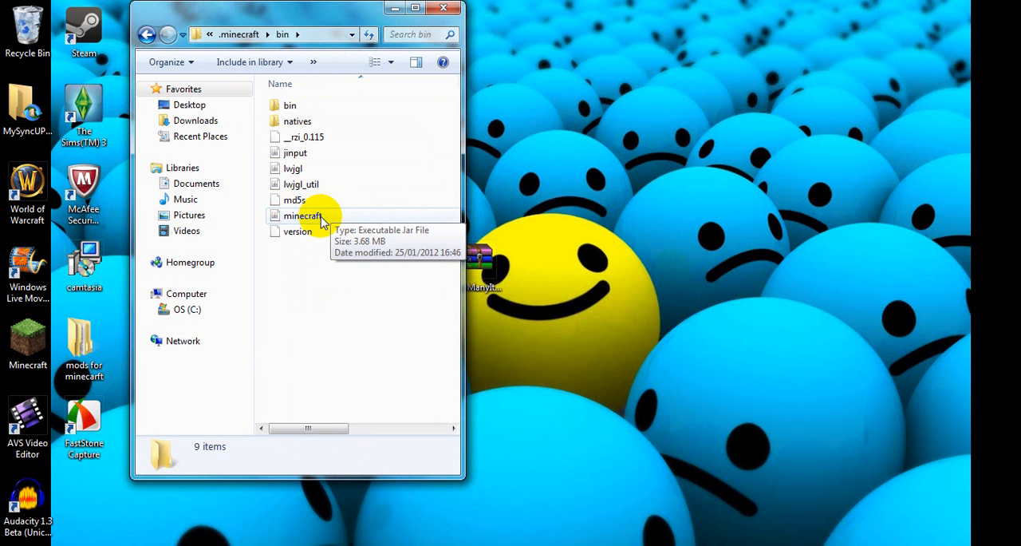
Step: Open minecraft.jar from the bin folder with WinRAR archiver
left_click(303, 215)
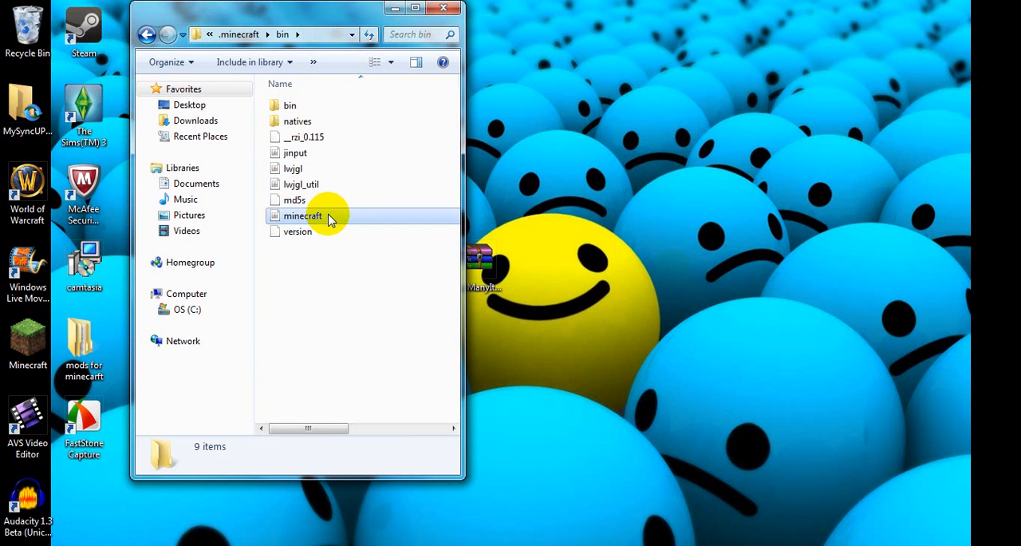
right_click(303, 216)
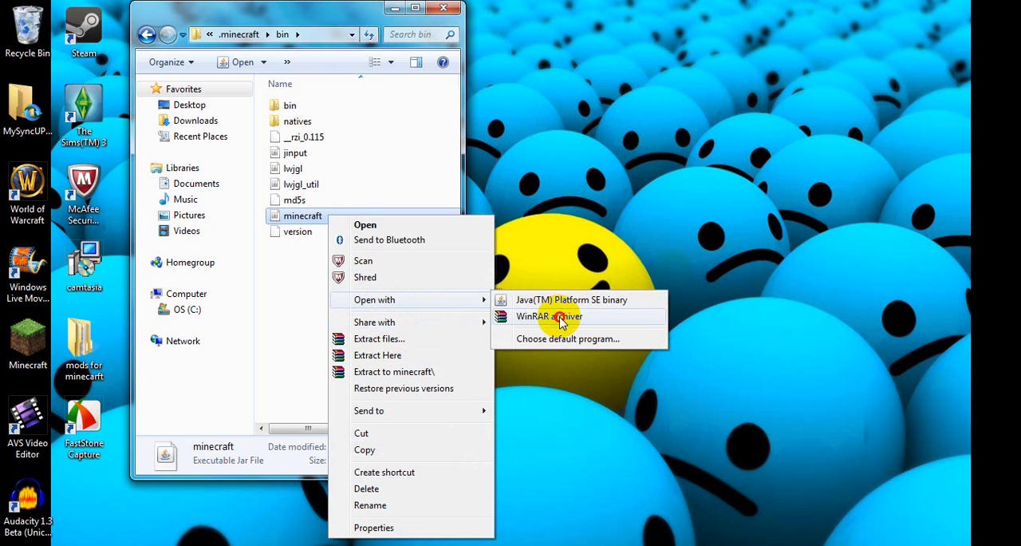
left_click(548, 316)
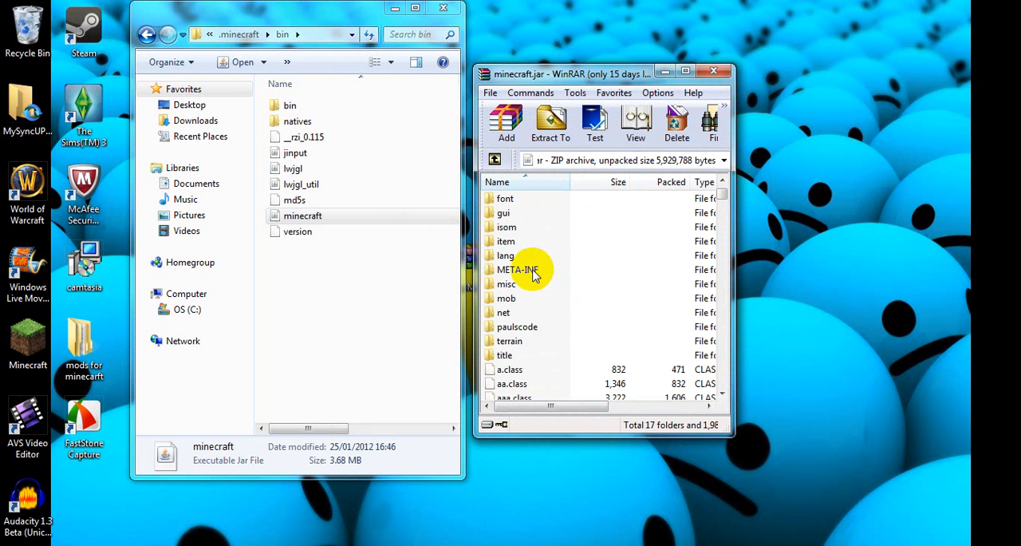
Step: Delete the META-INF folder from minecraft.jar in WinRAR
left_click(517, 268)
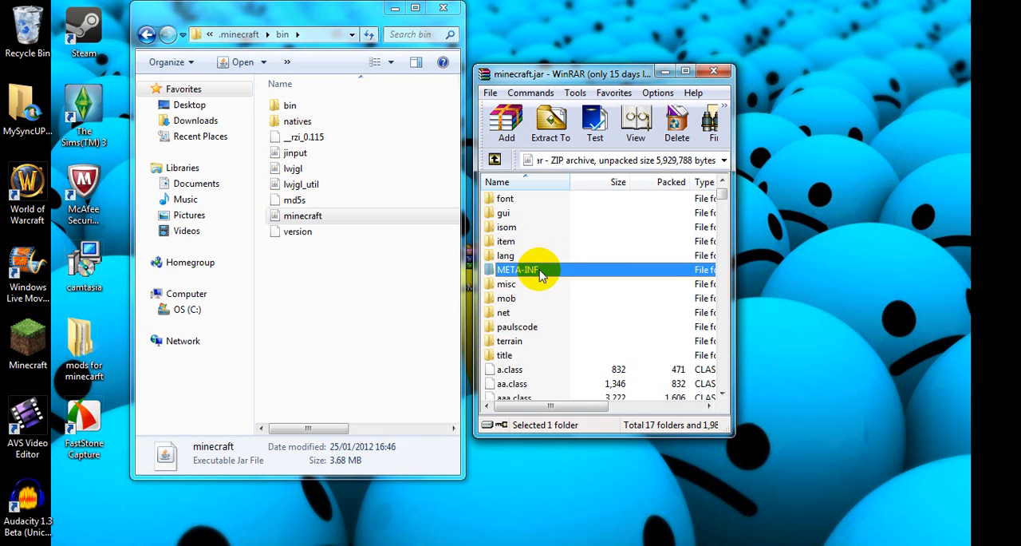
right_click(517, 270)
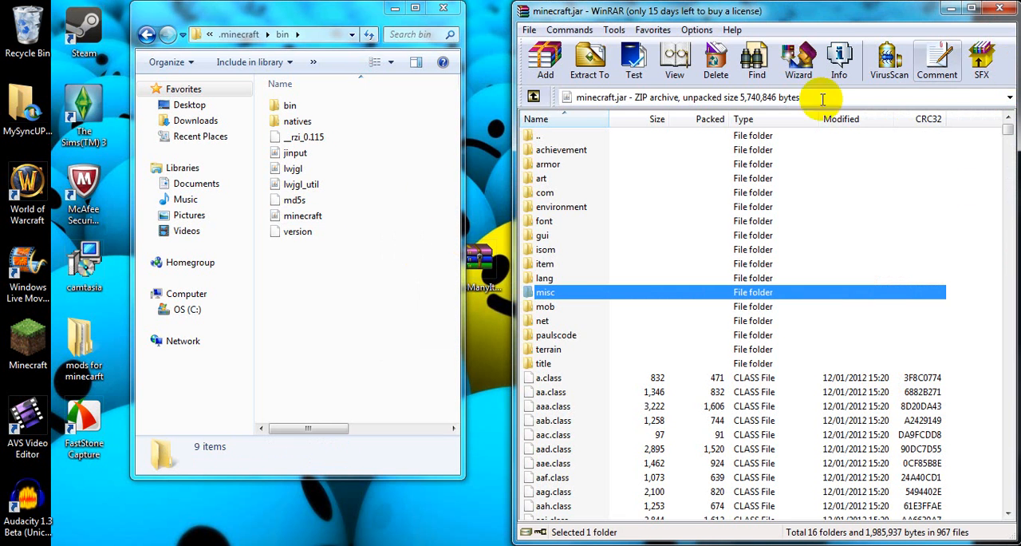
mouse_move(311, 24)
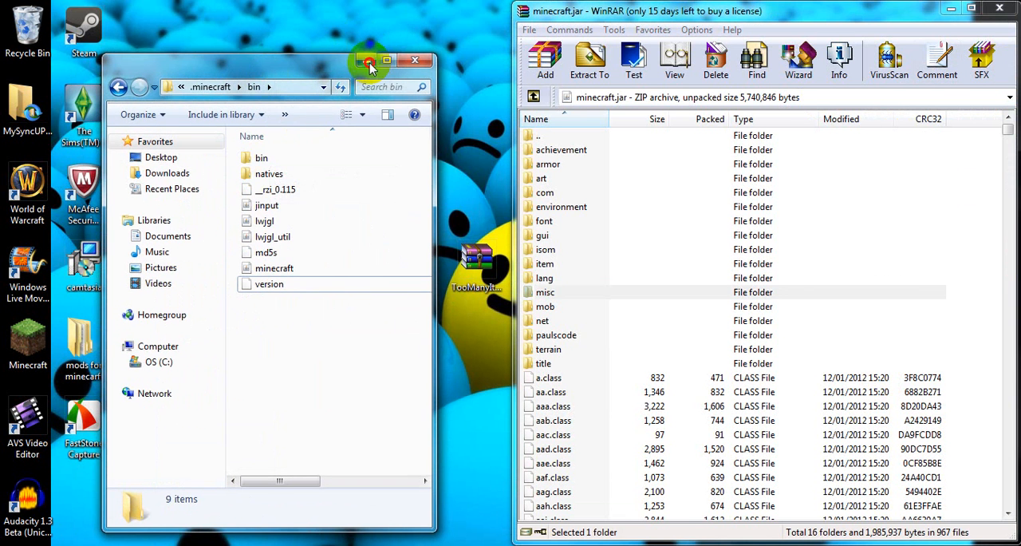
Step: Copy the TooManyItems zip's class files into minecraft.jar and close both archives
left_click(415, 60)
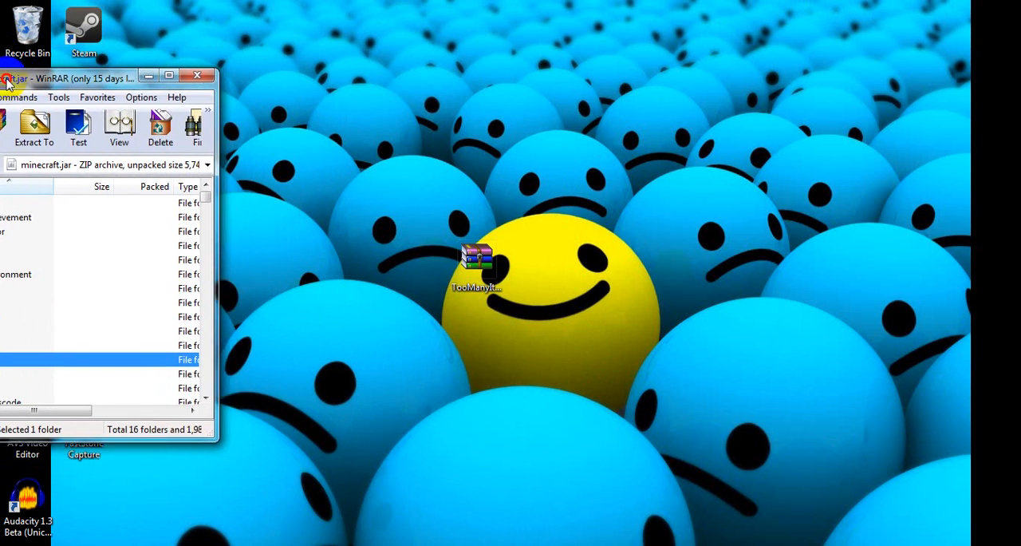
left_click(169, 75)
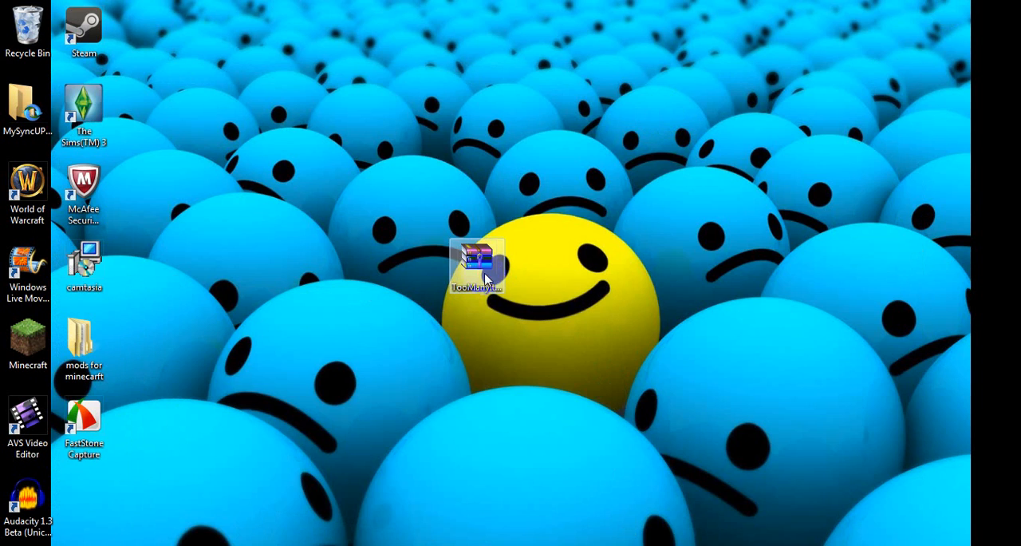
double_click(476, 265)
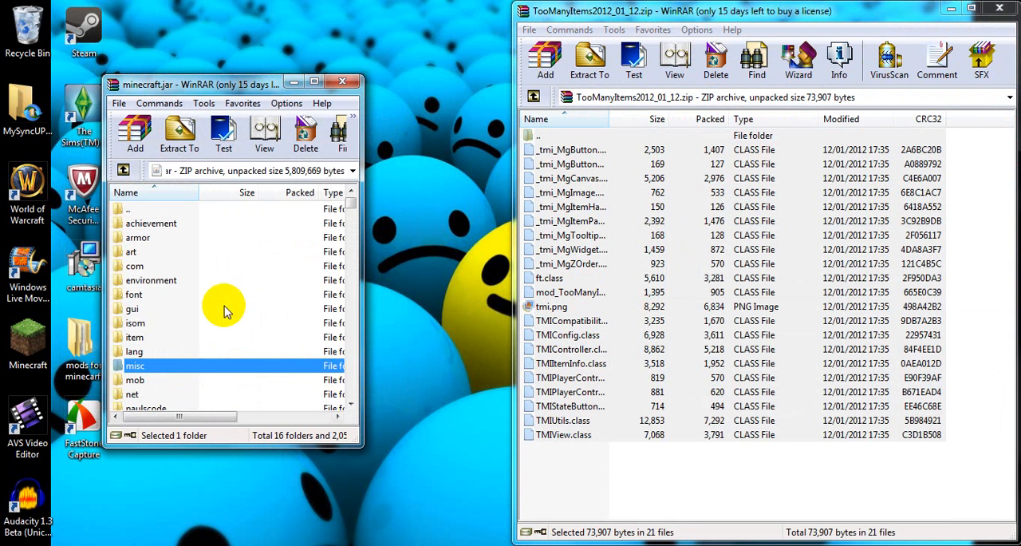
left_click(998, 10)
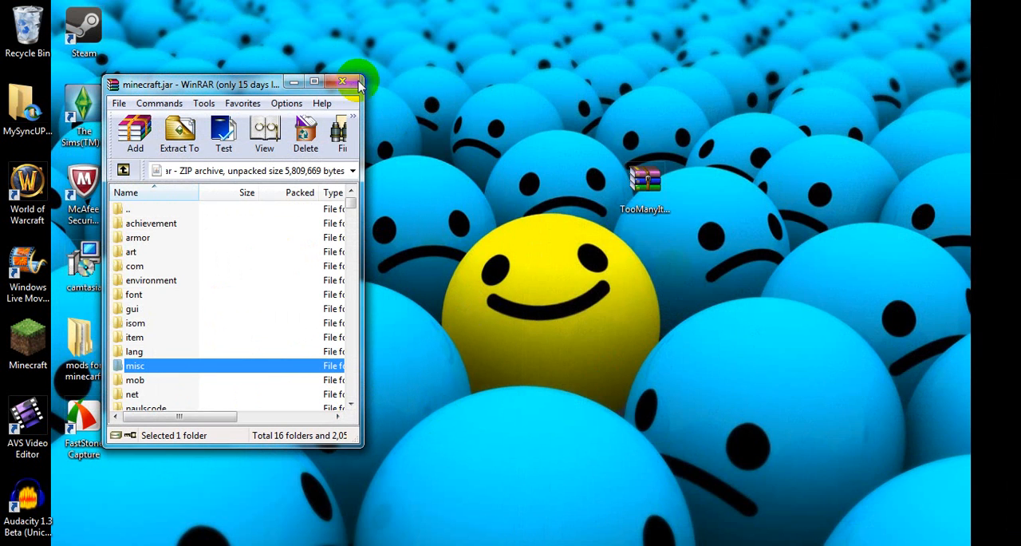
left_click(342, 83)
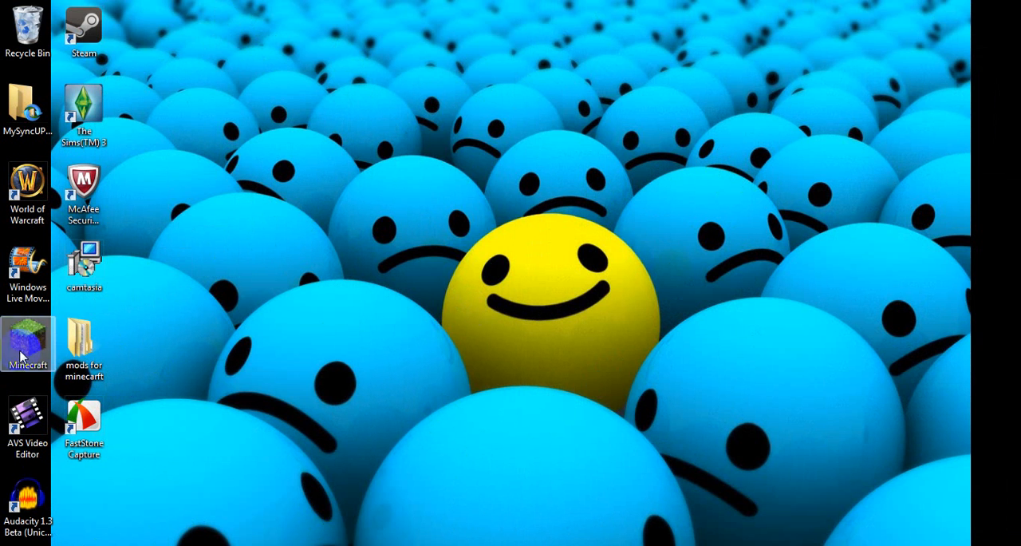
Step: Launch Minecraft, log in and load a singleplayer world
double_click(27, 338)
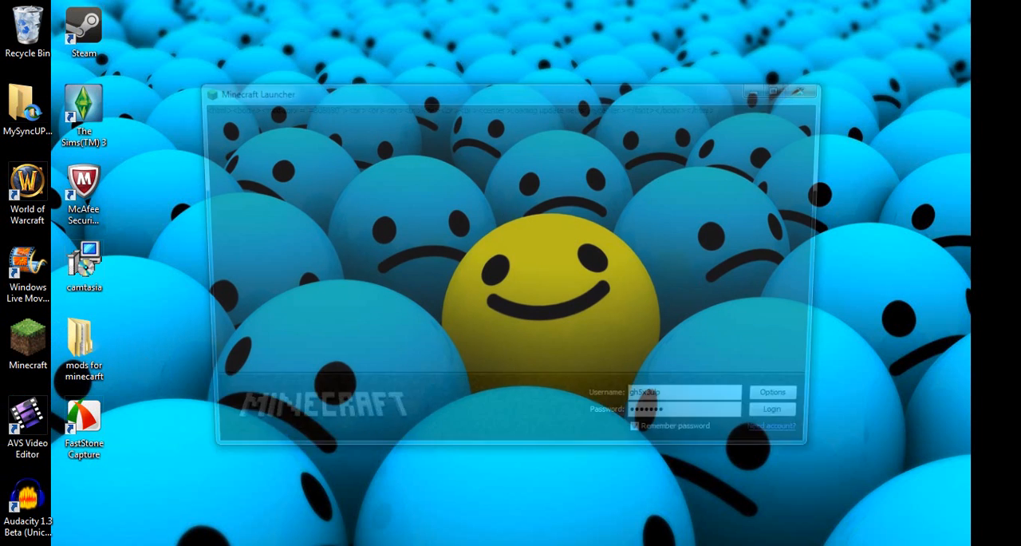
left_click(771, 408)
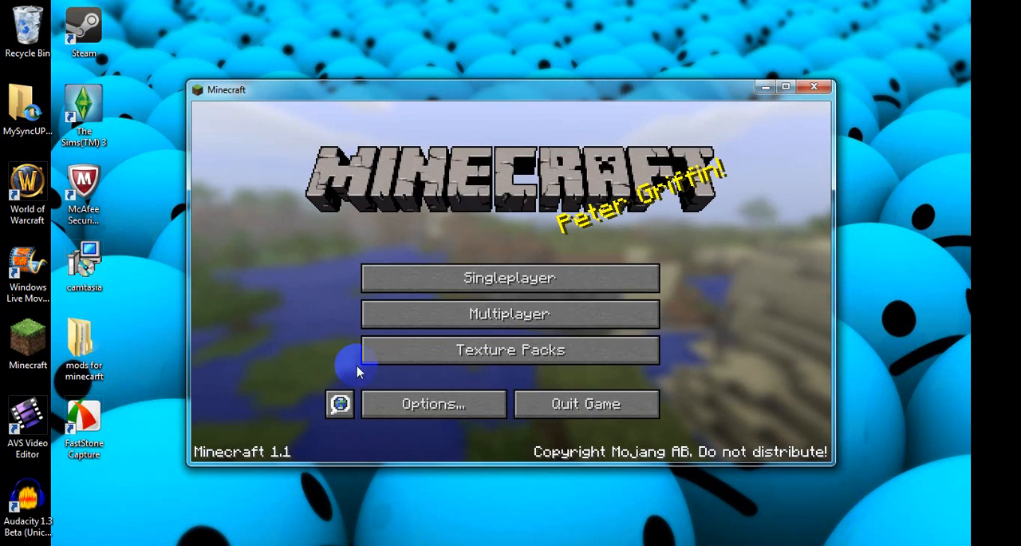
left_click(509, 277)
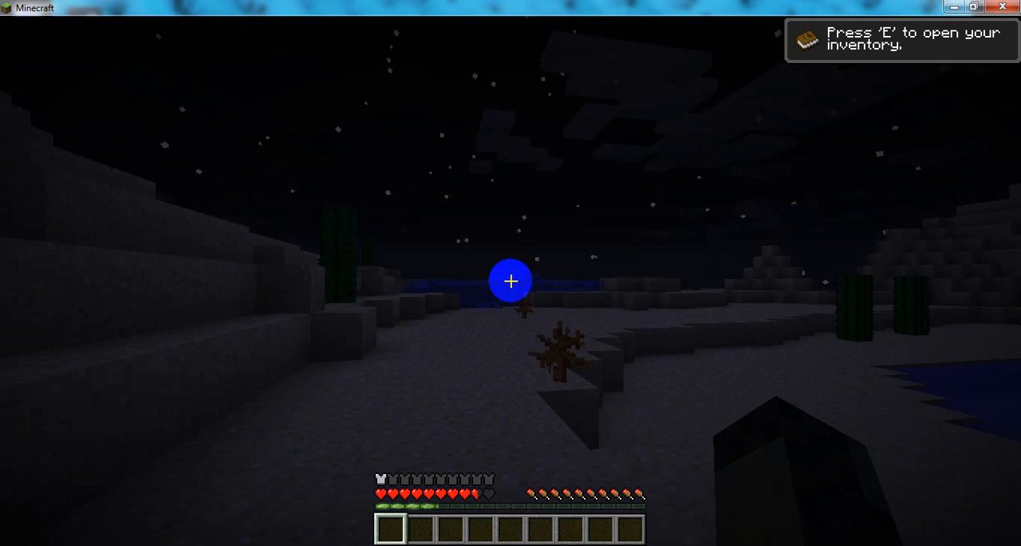
mouse_move(510, 281)
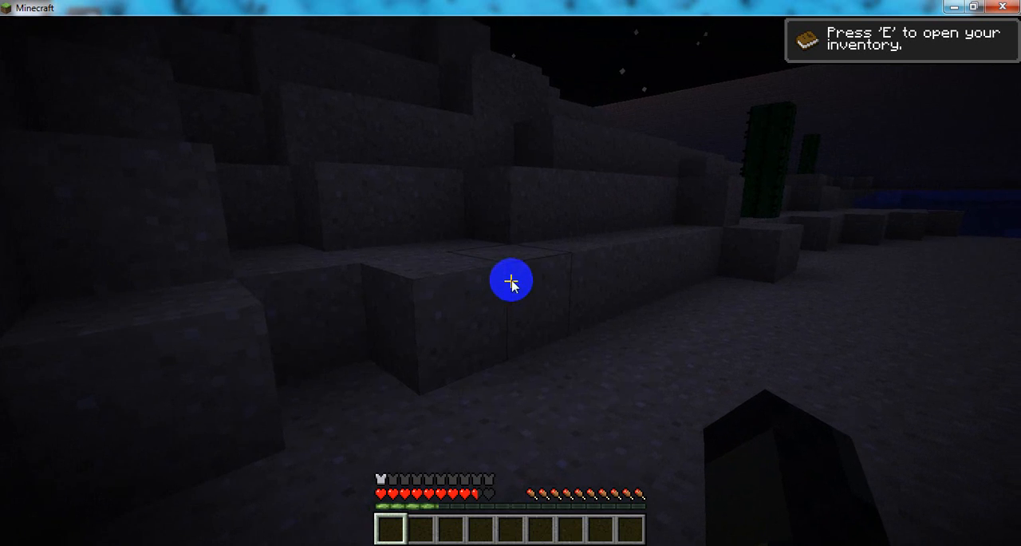
Step: Show the TooManyItems panel in the inventory, browse its item pages, then quit Minecraft
key("e")
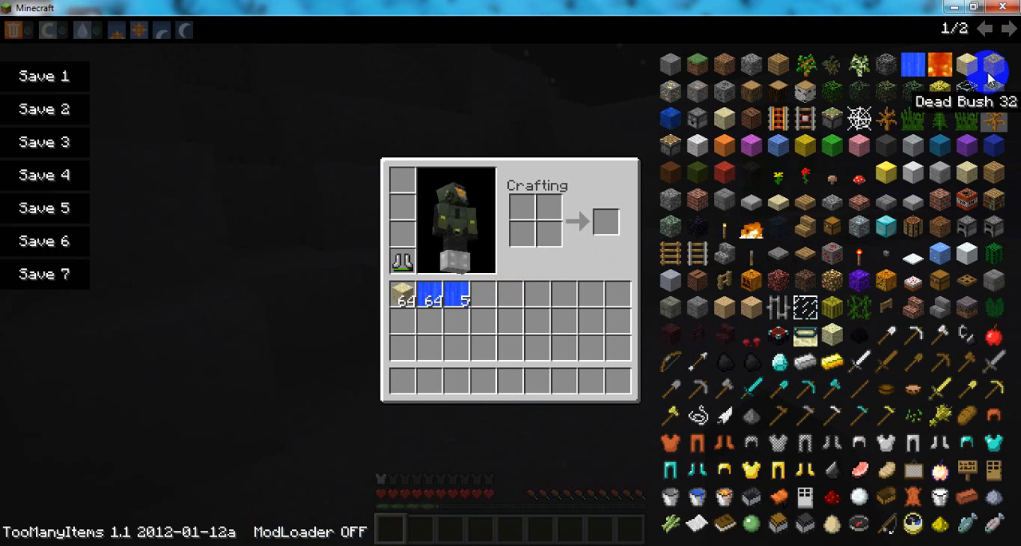
left_click(1008, 29)
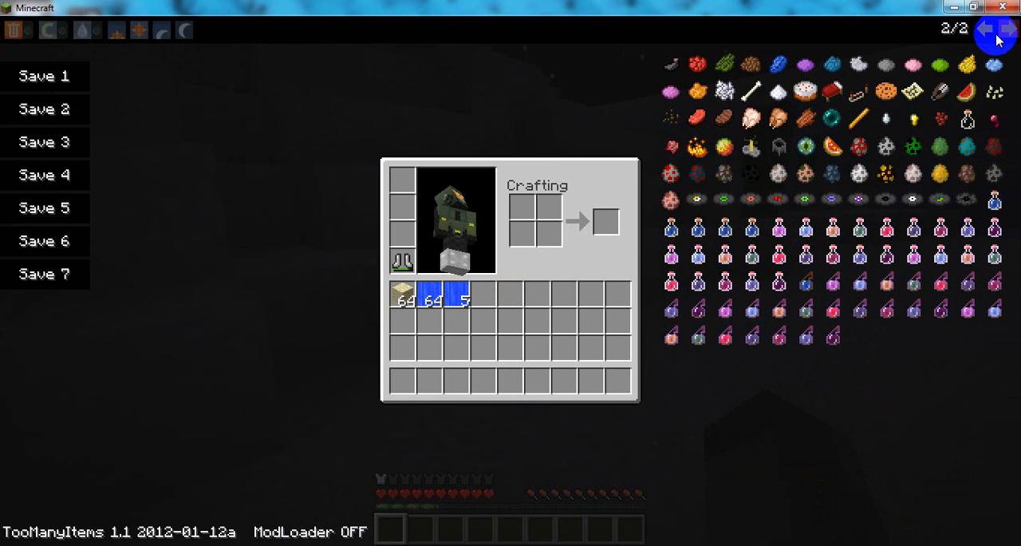
left_click(984, 29)
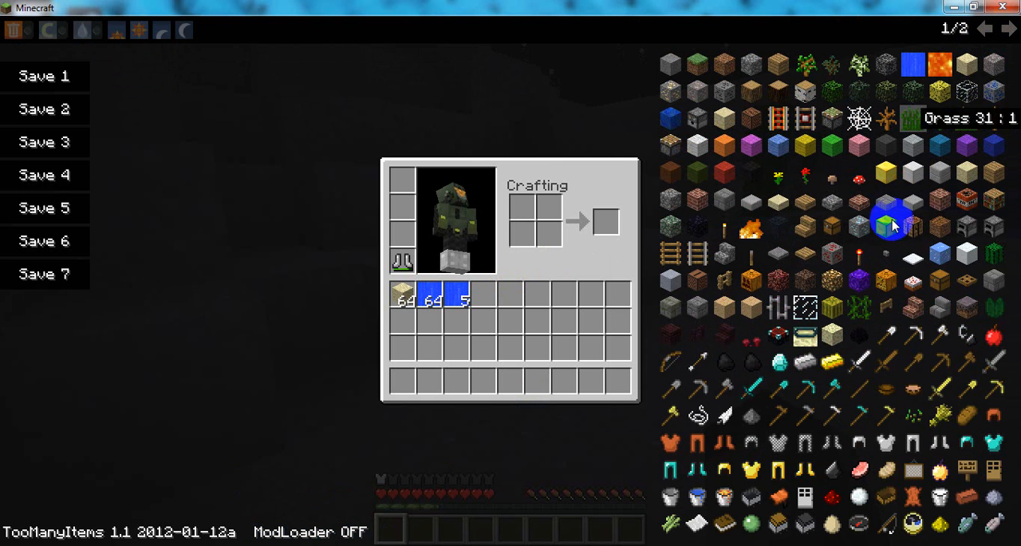
mouse_move(859, 415)
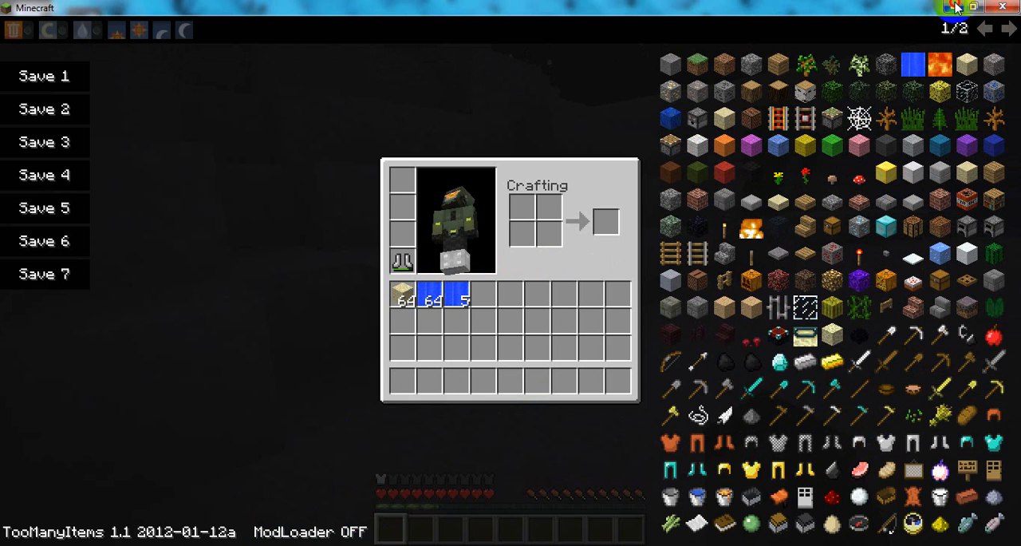
left_click(973, 7)
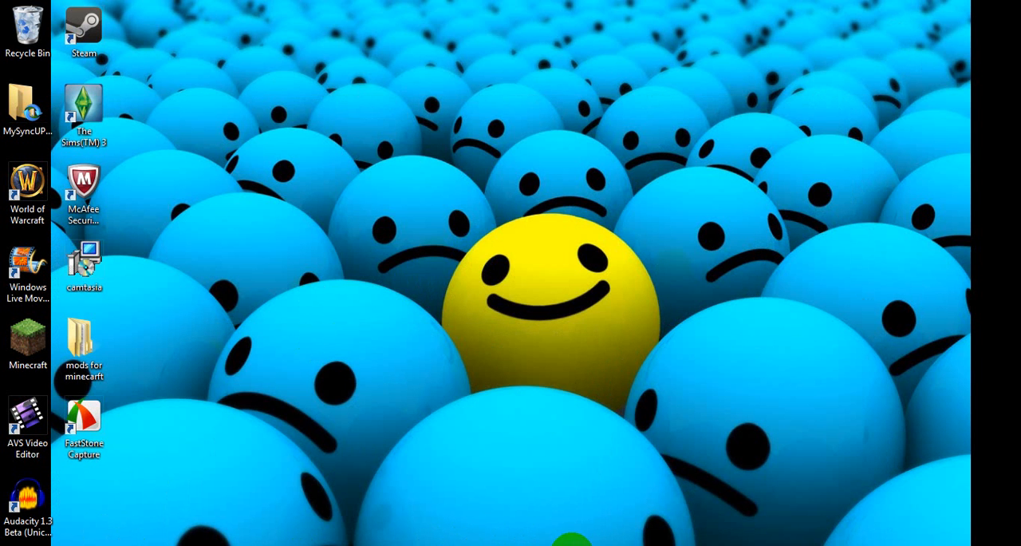